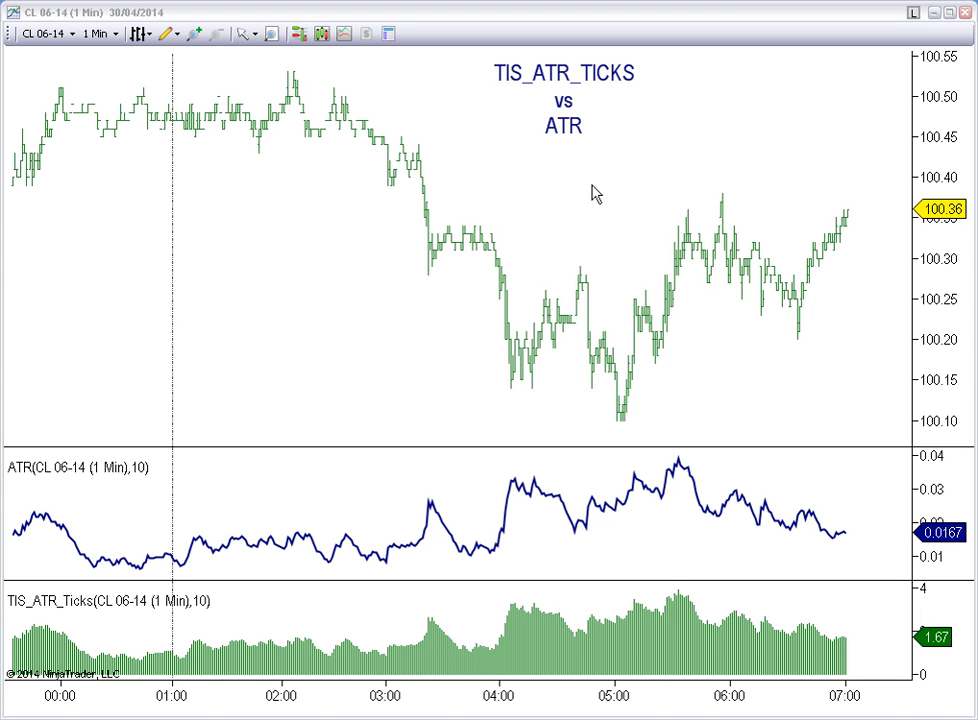
mouse_move(618, 208)
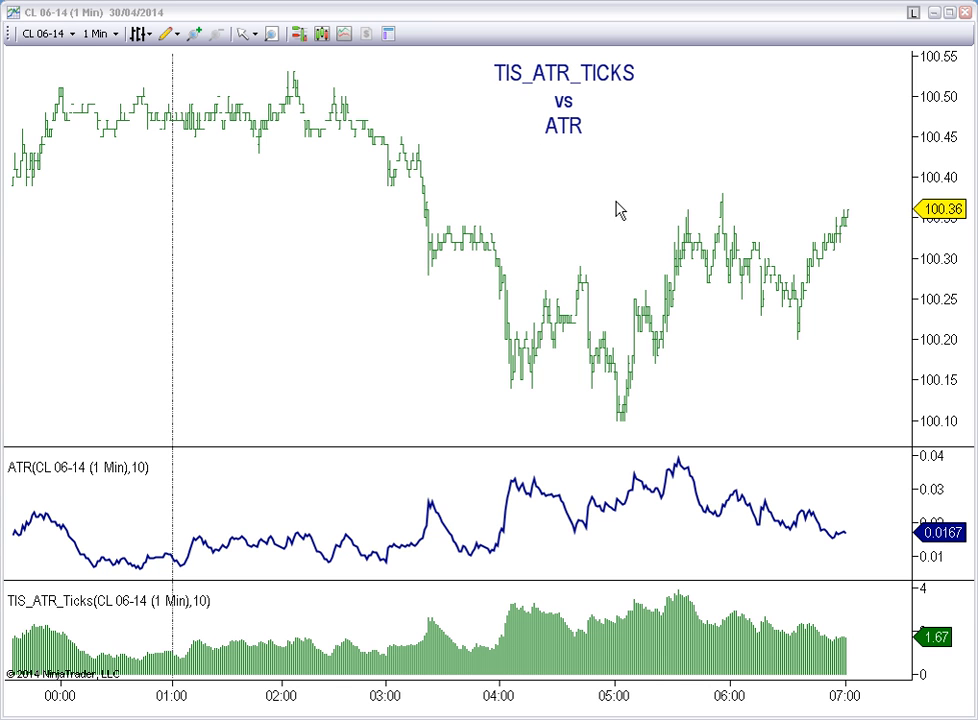
mouse_move(552, 144)
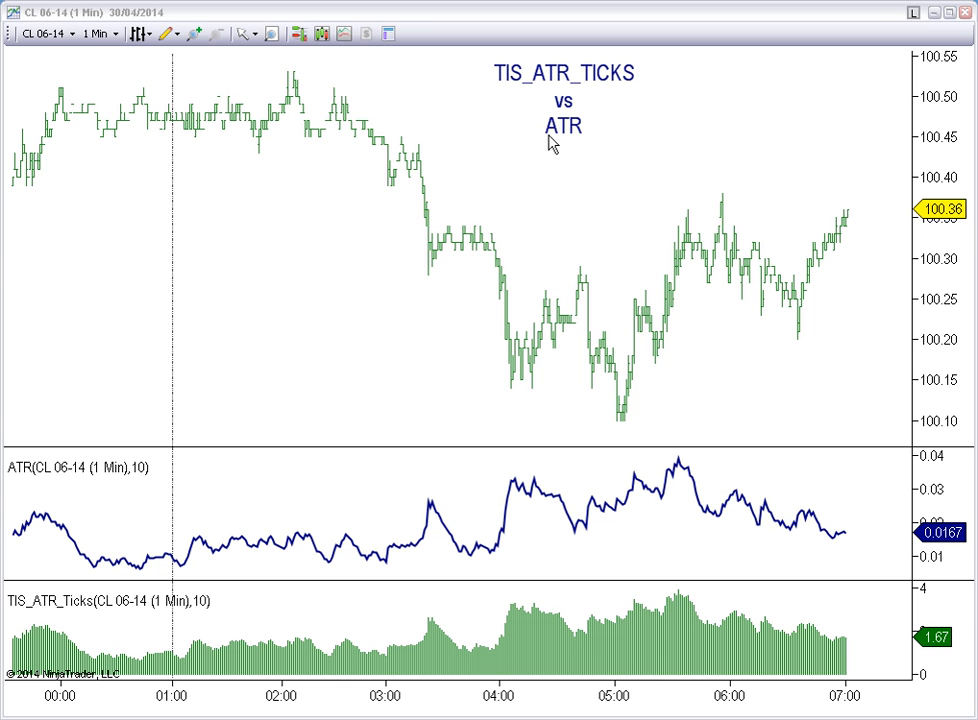
mouse_move(512, 84)
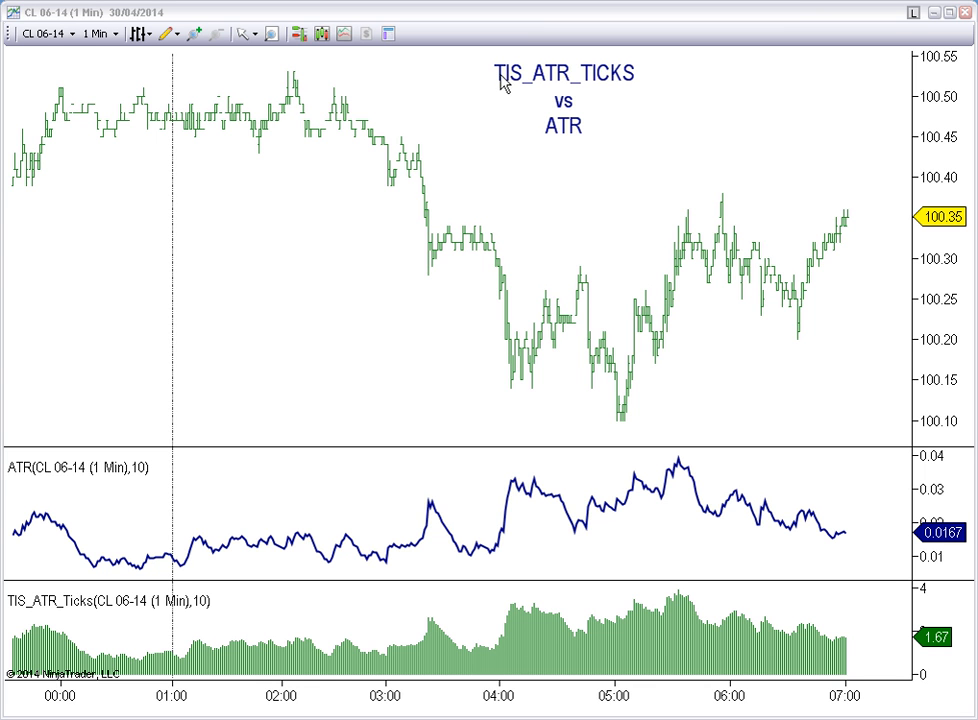
mouse_move(548, 444)
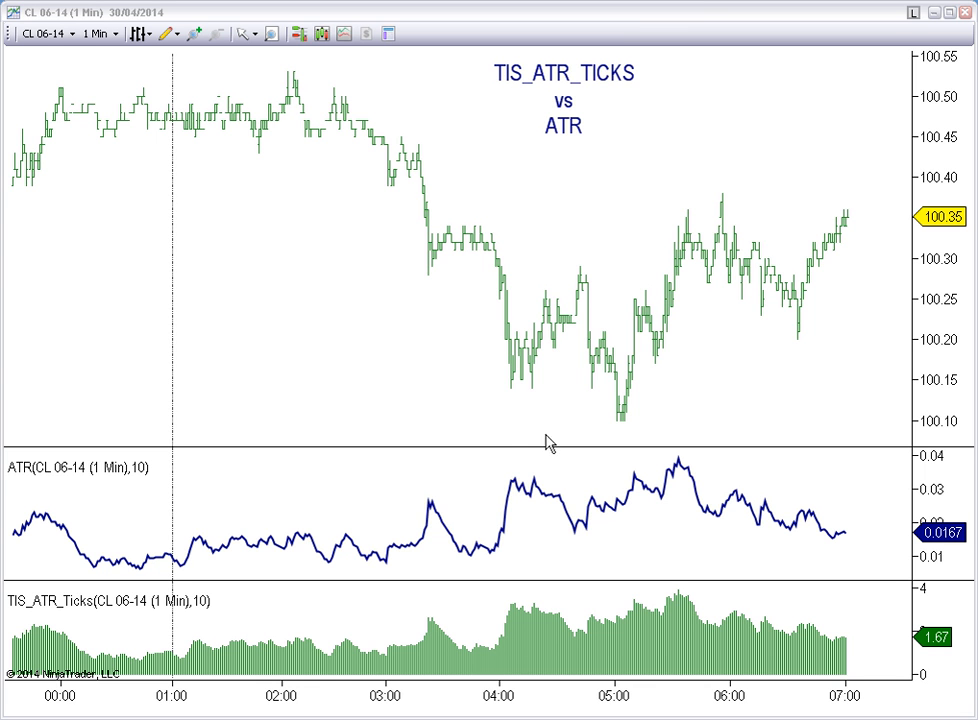
mouse_move(584, 600)
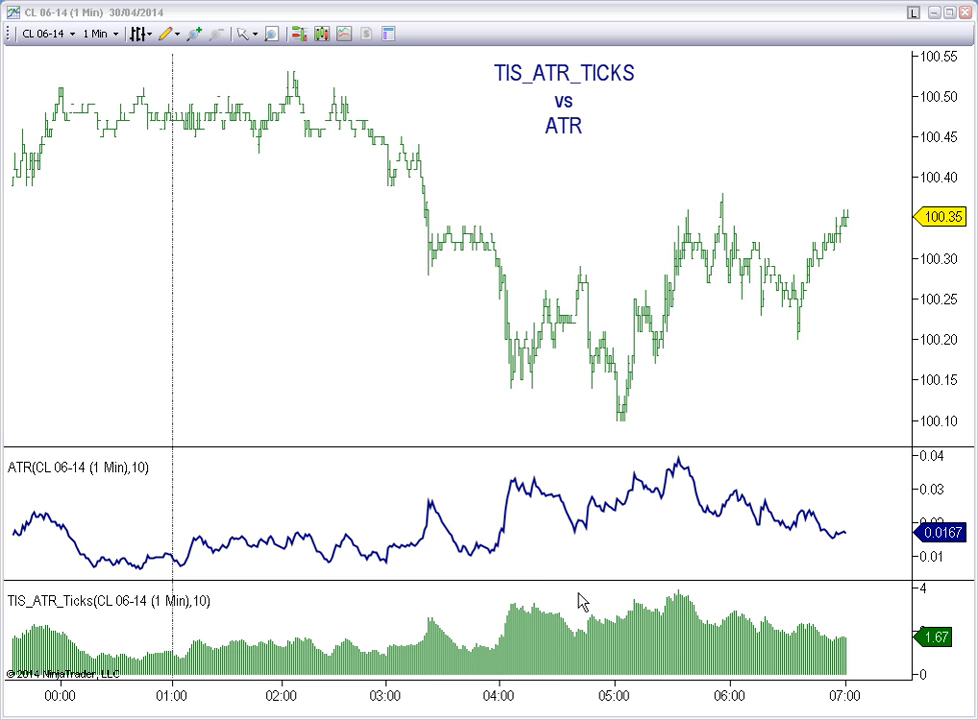
mouse_move(560, 560)
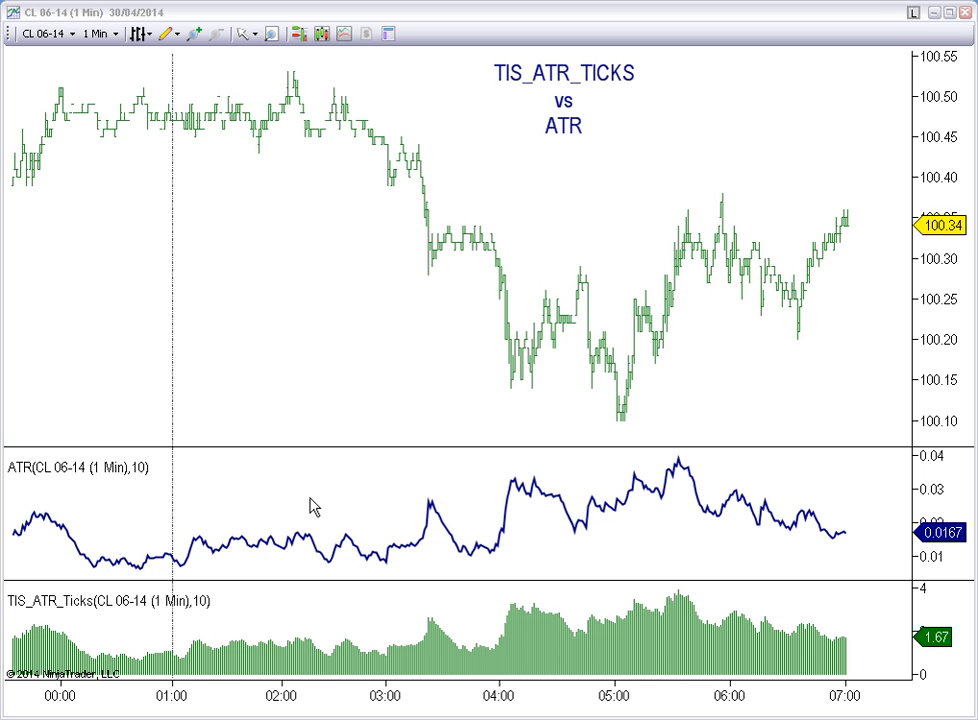
mouse_move(730, 658)
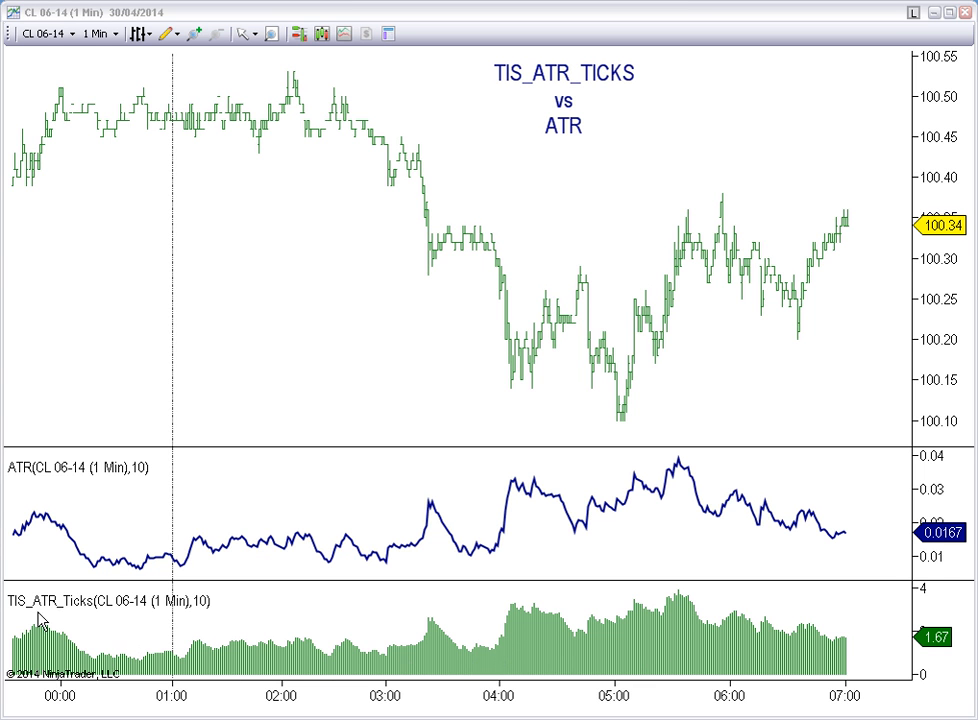
mouse_move(182, 352)
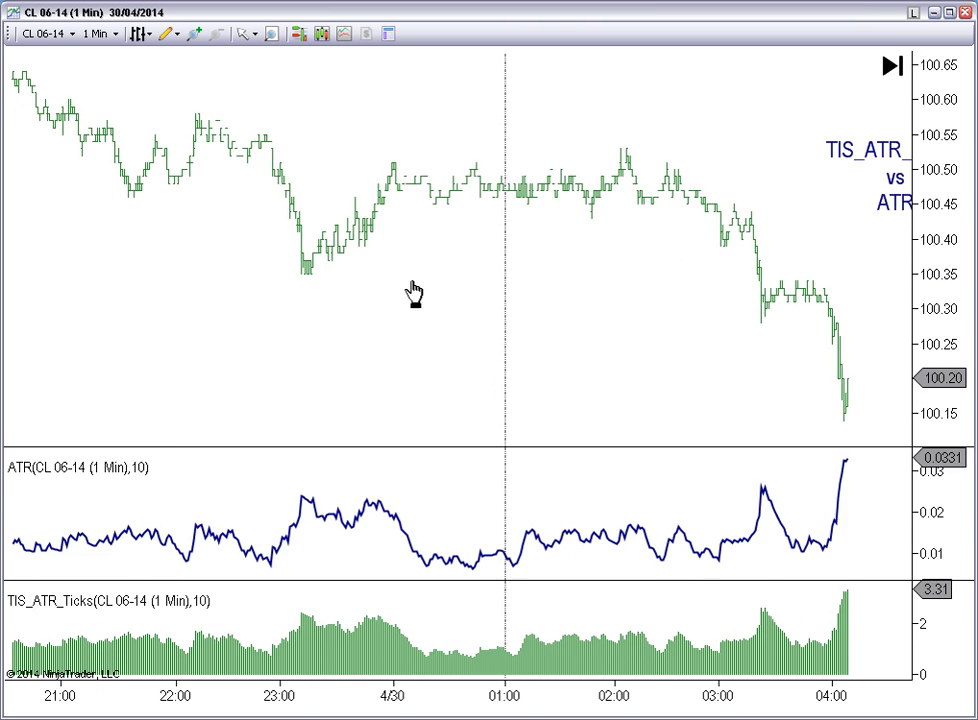
Step: Scroll the FDAX 06-14 one-minute chart back to an earlier session and forward again
scroll(right, 3)
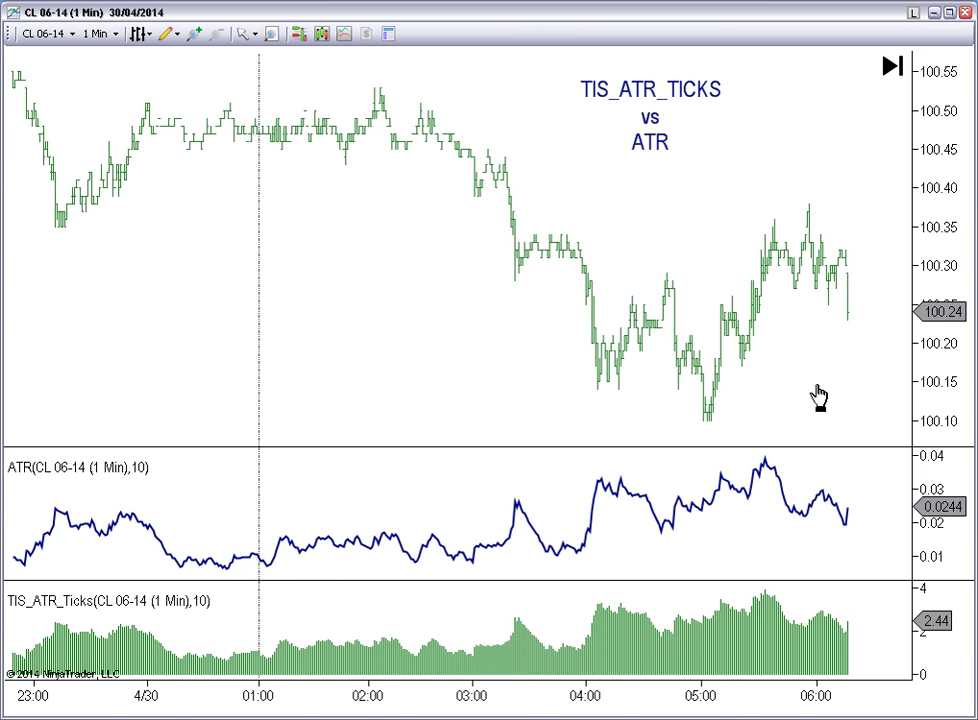
scroll(right, 3)
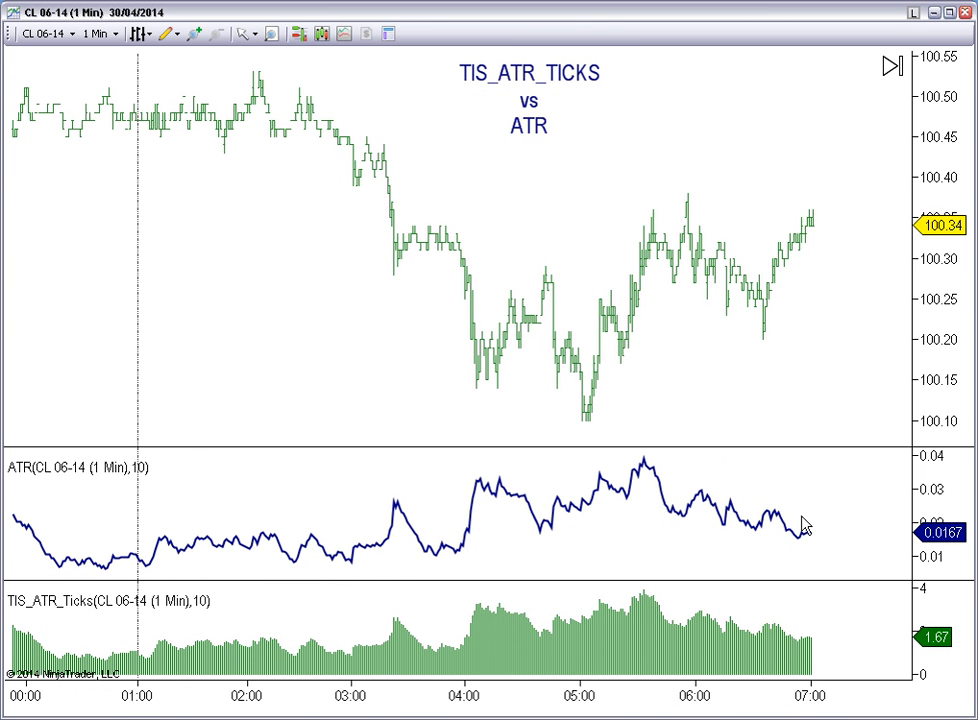
mouse_move(900, 650)
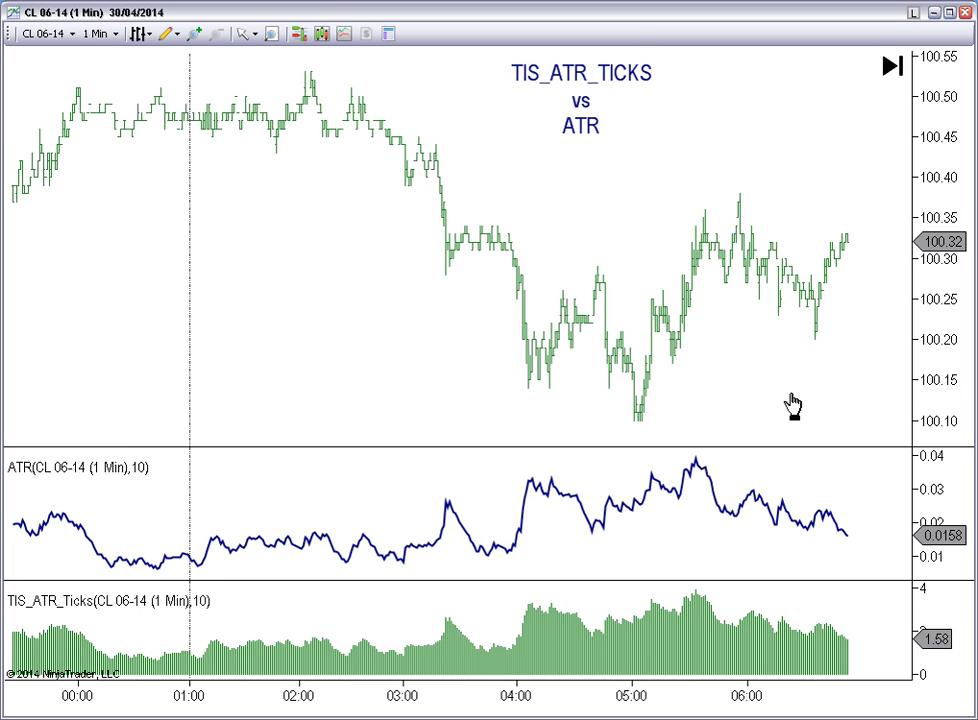
mouse_move(792, 548)
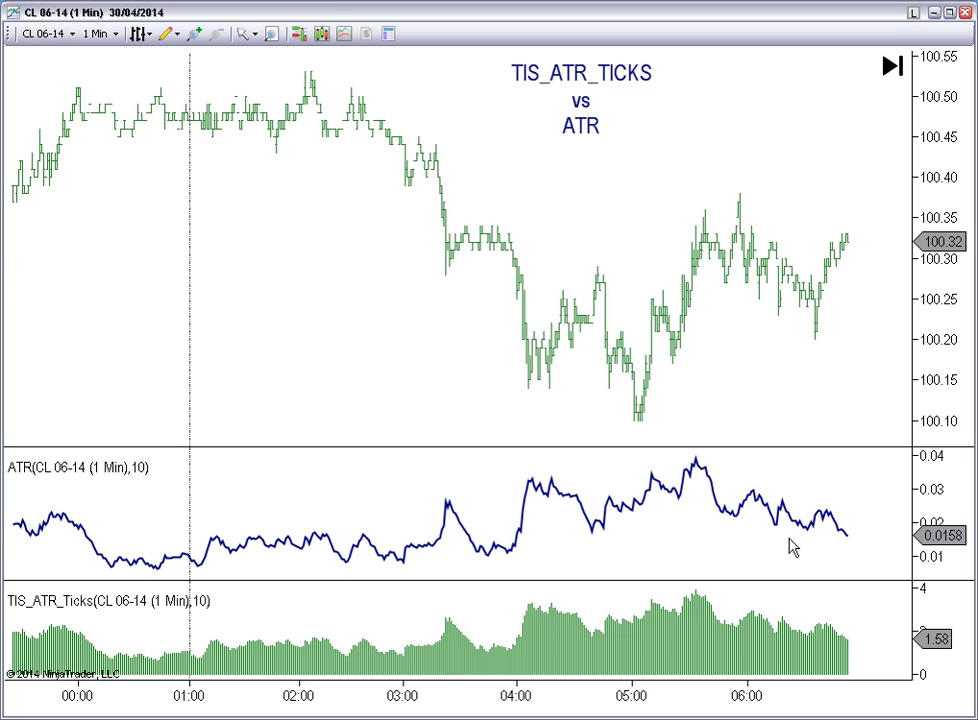
mouse_move(104, 56)
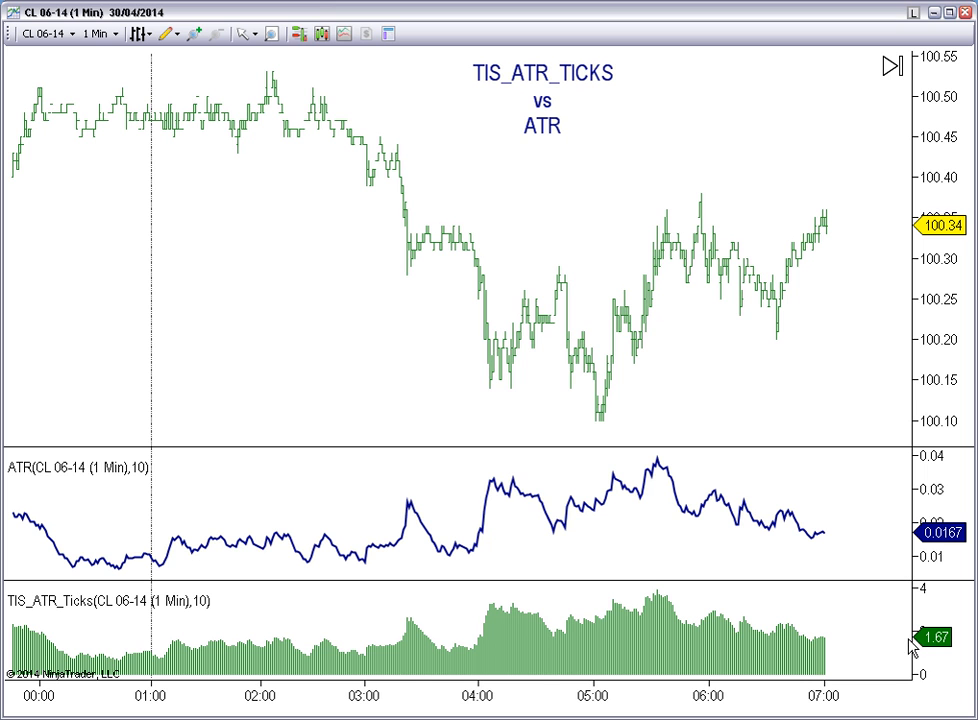
mouse_move(912, 648)
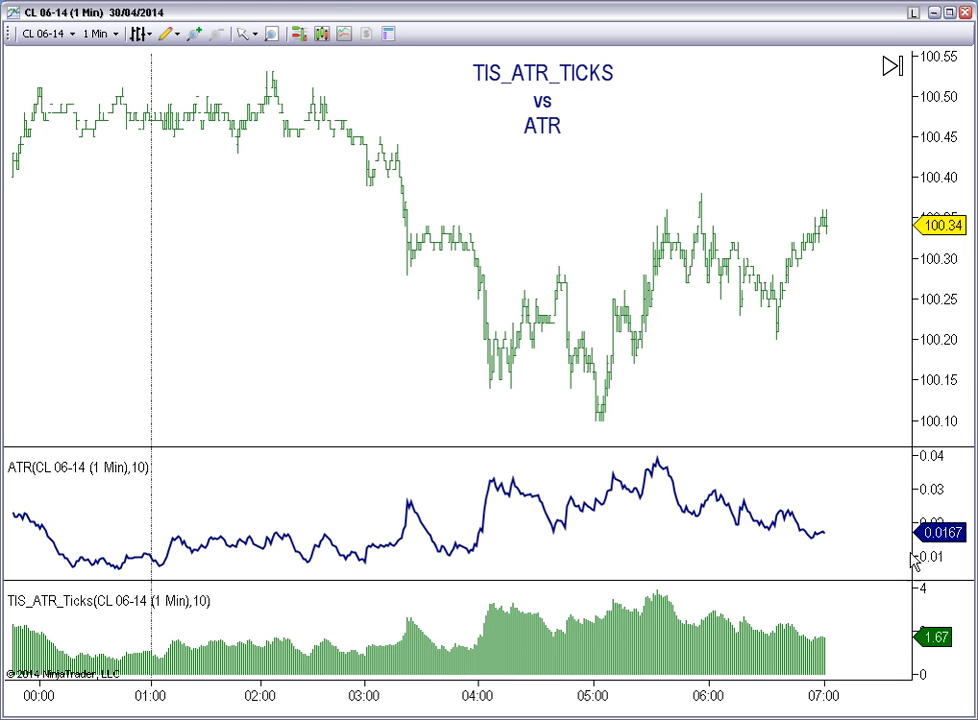
mouse_move(900, 656)
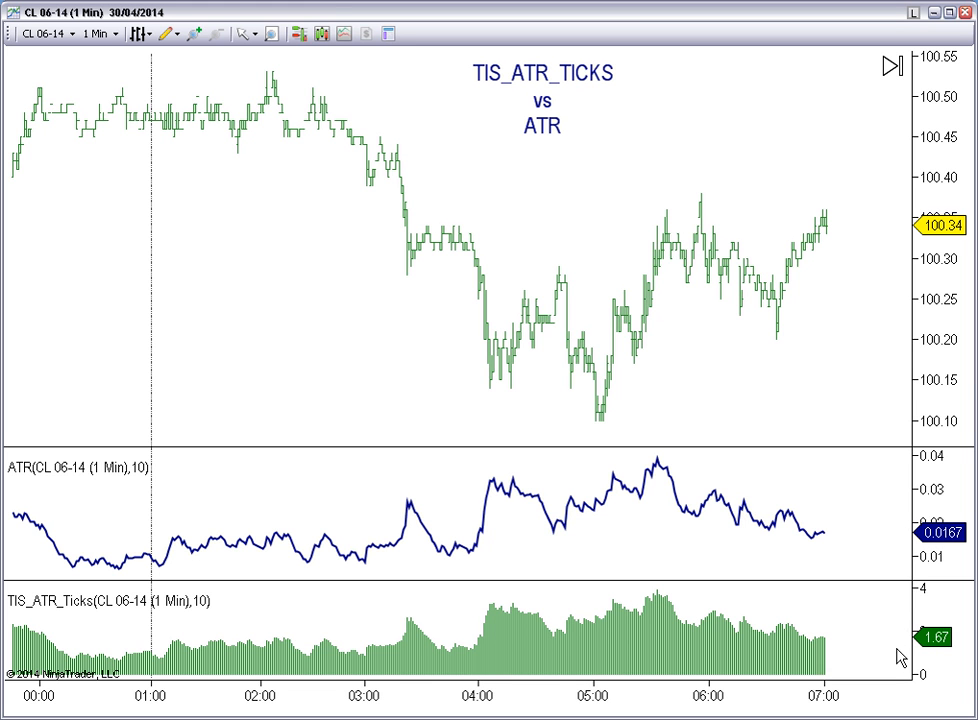
mouse_move(284, 266)
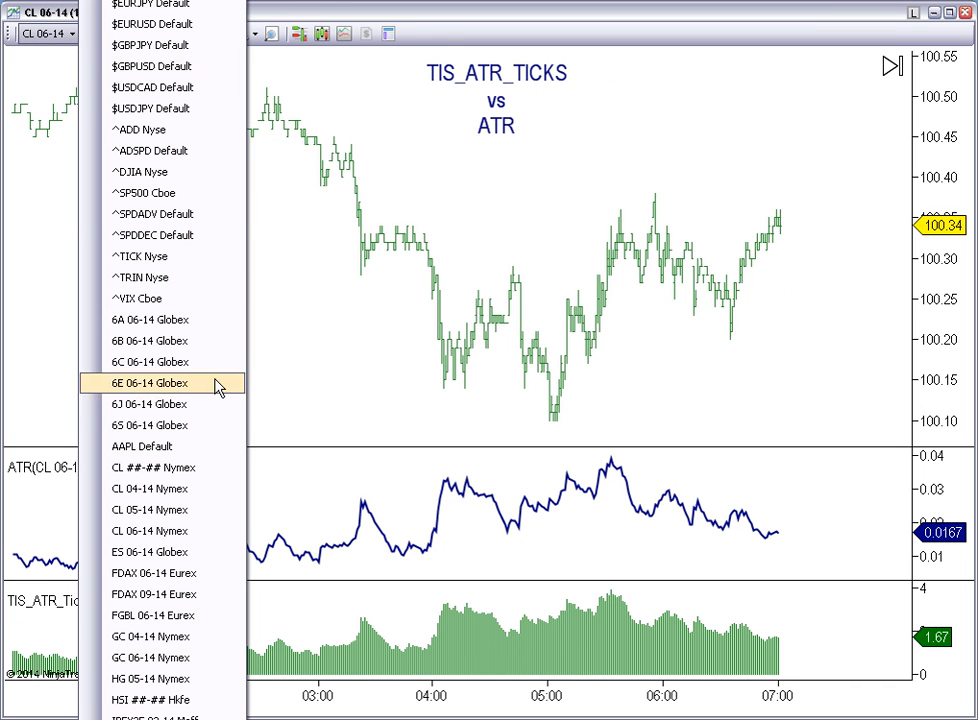
mouse_move(198, 400)
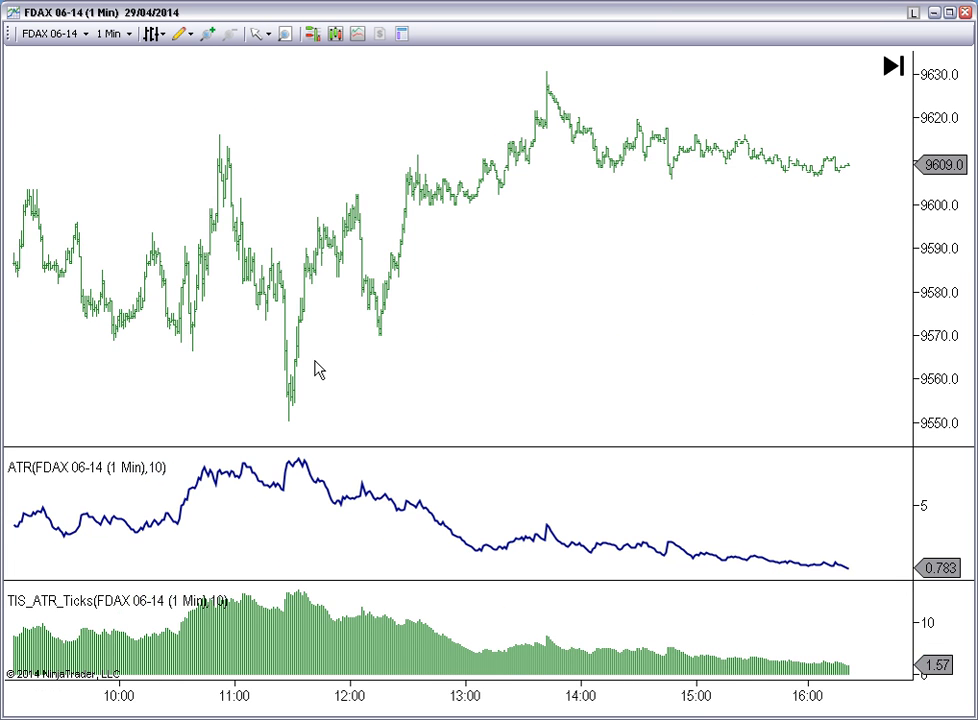
scroll(left, 3)
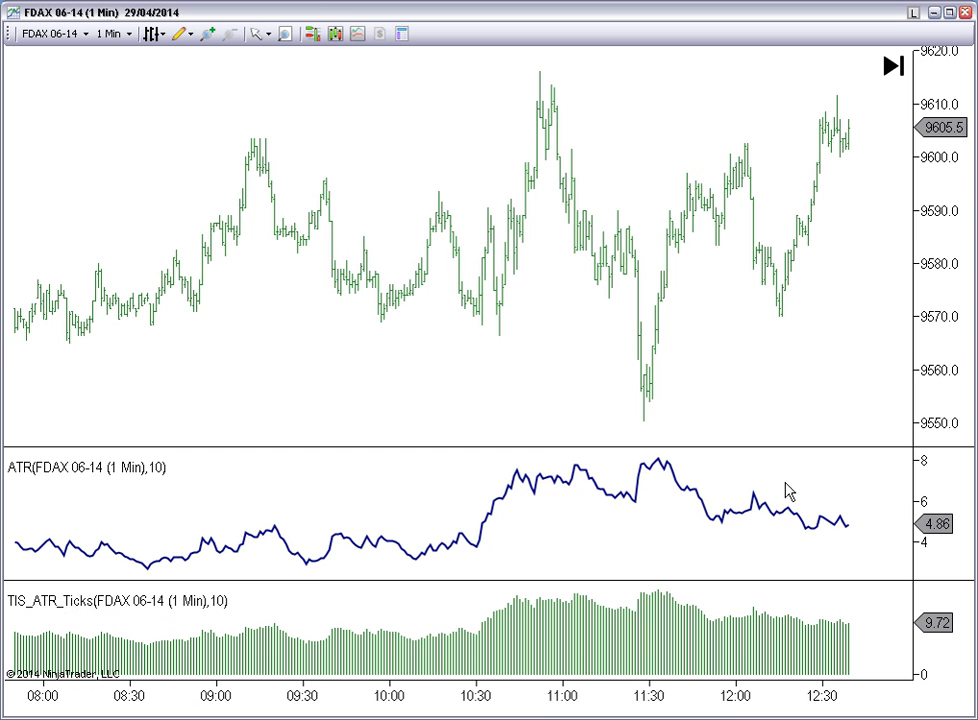
mouse_move(950, 282)
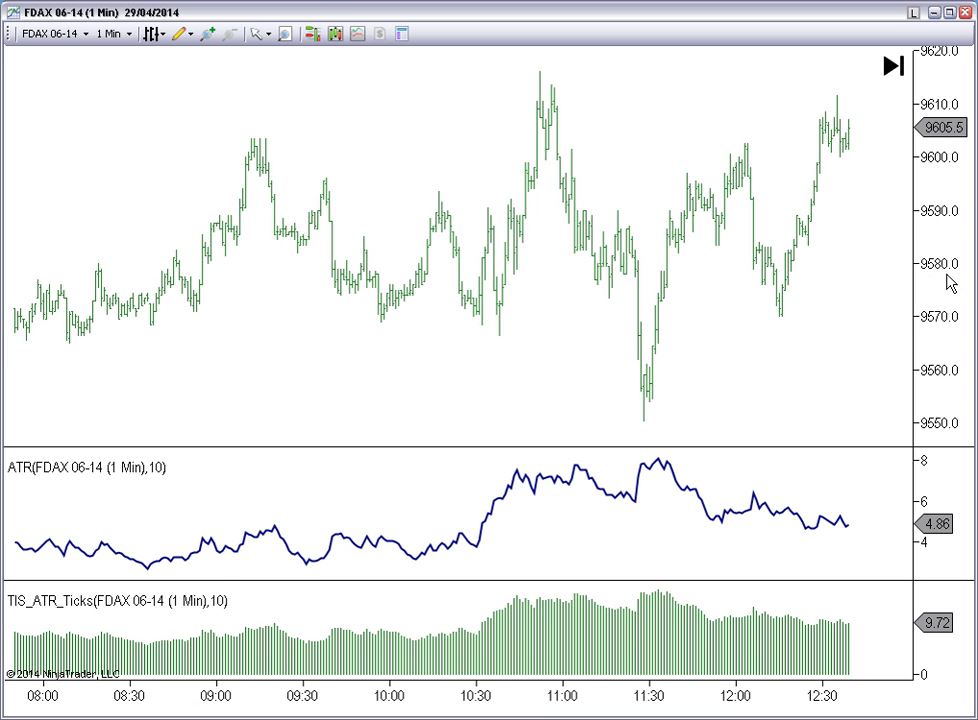
mouse_move(948, 288)
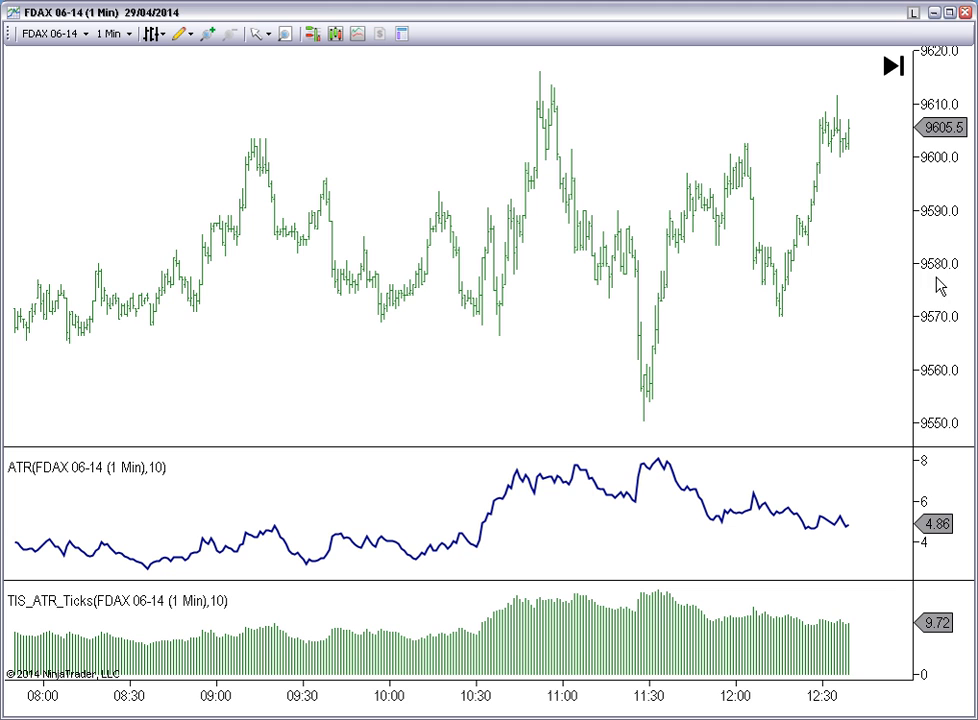
mouse_move(884, 280)
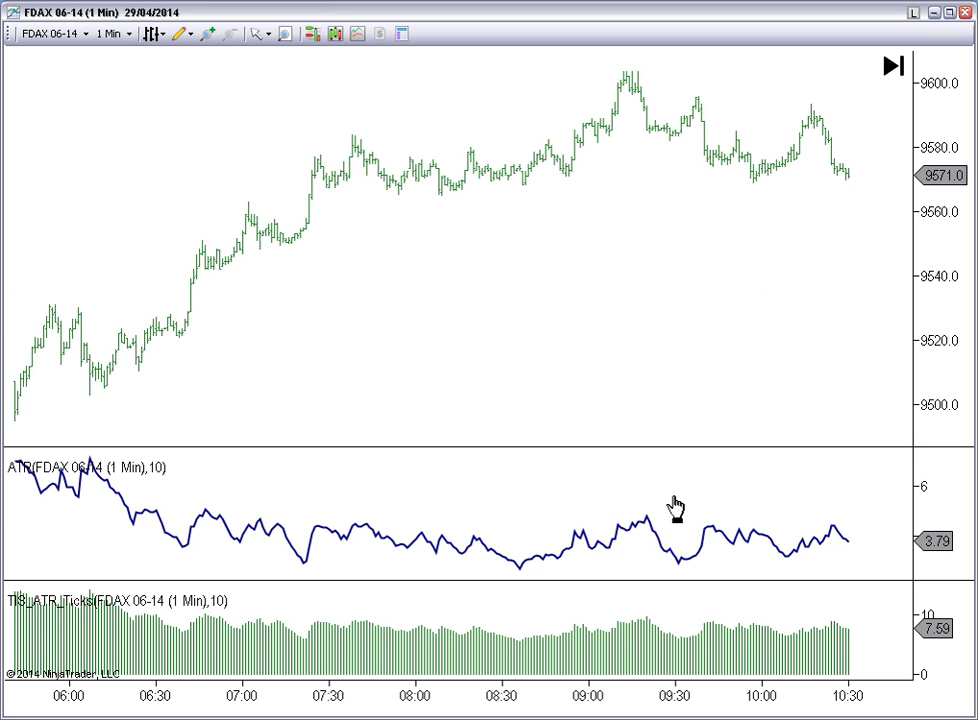
scroll(right, 3)
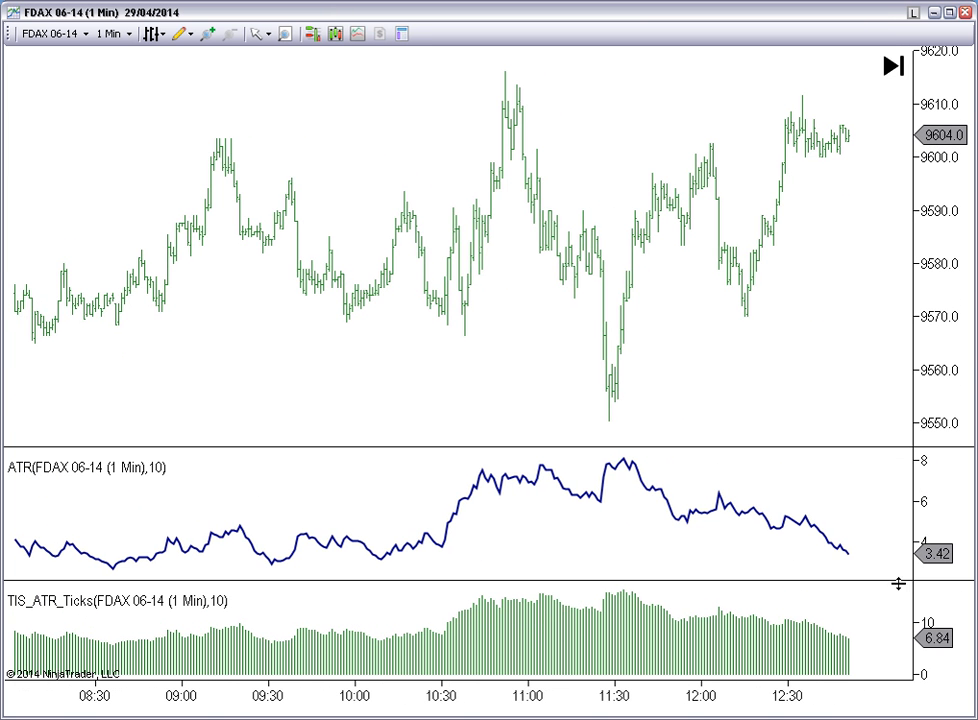
mouse_move(276, 206)
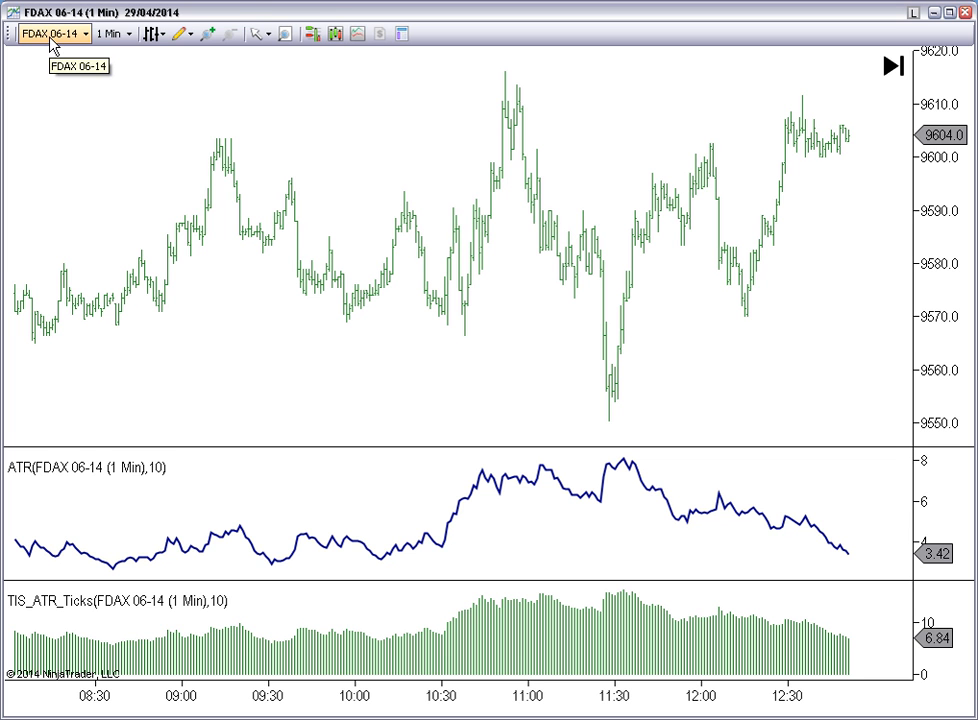
Step: Switch the chart instrument to the 6E 06-14 Globex contract
click(50, 32)
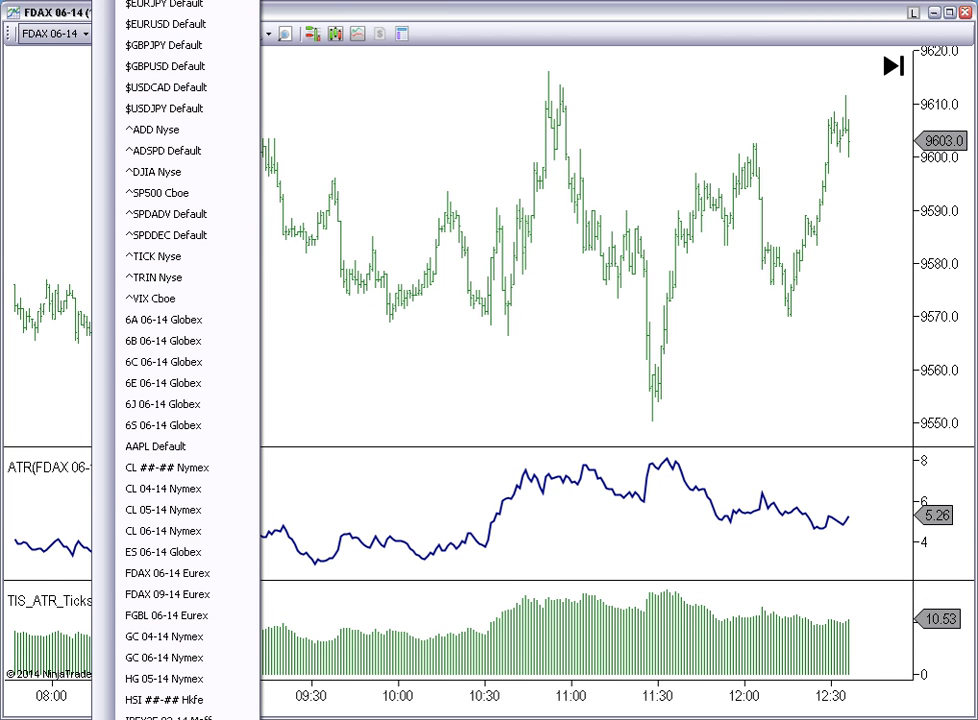
scroll(down, 3)
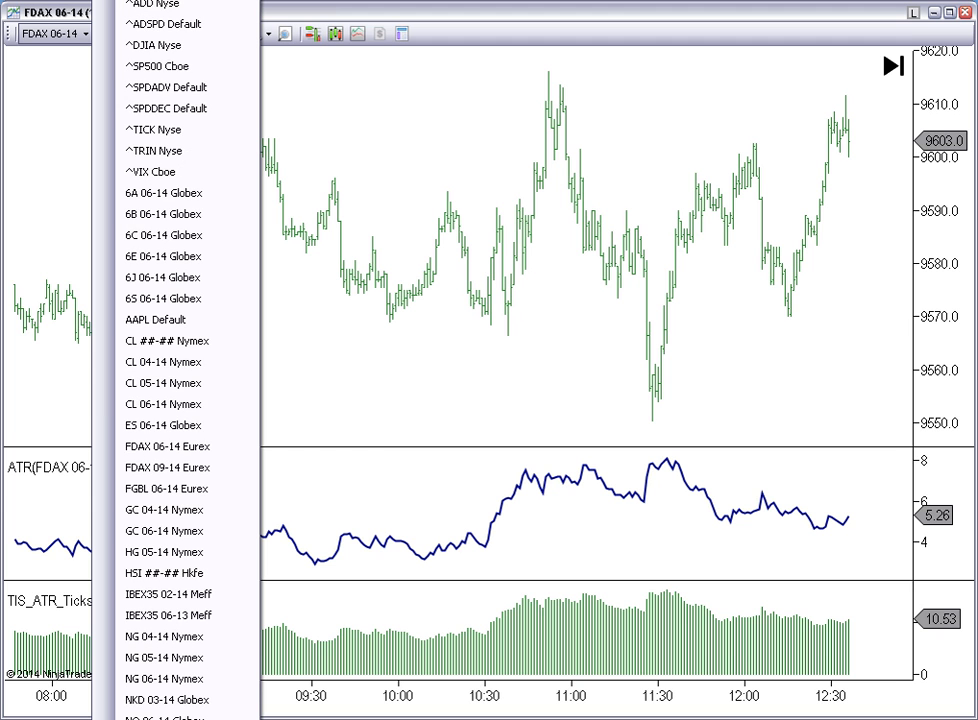
mouse_move(176, 214)
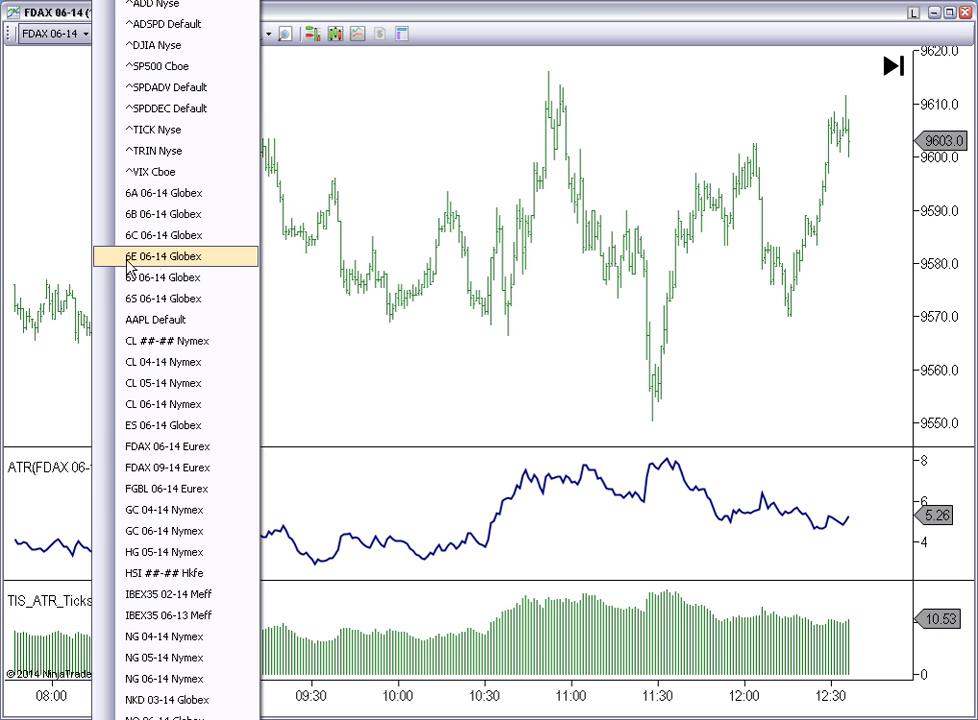
click(162, 256)
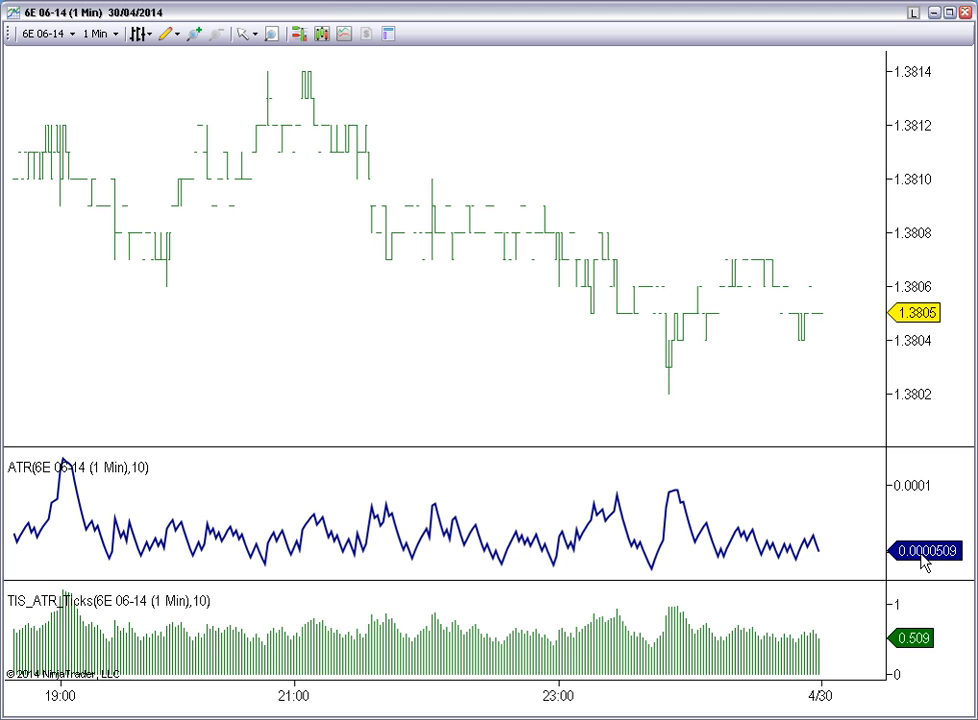
mouse_move(960, 564)
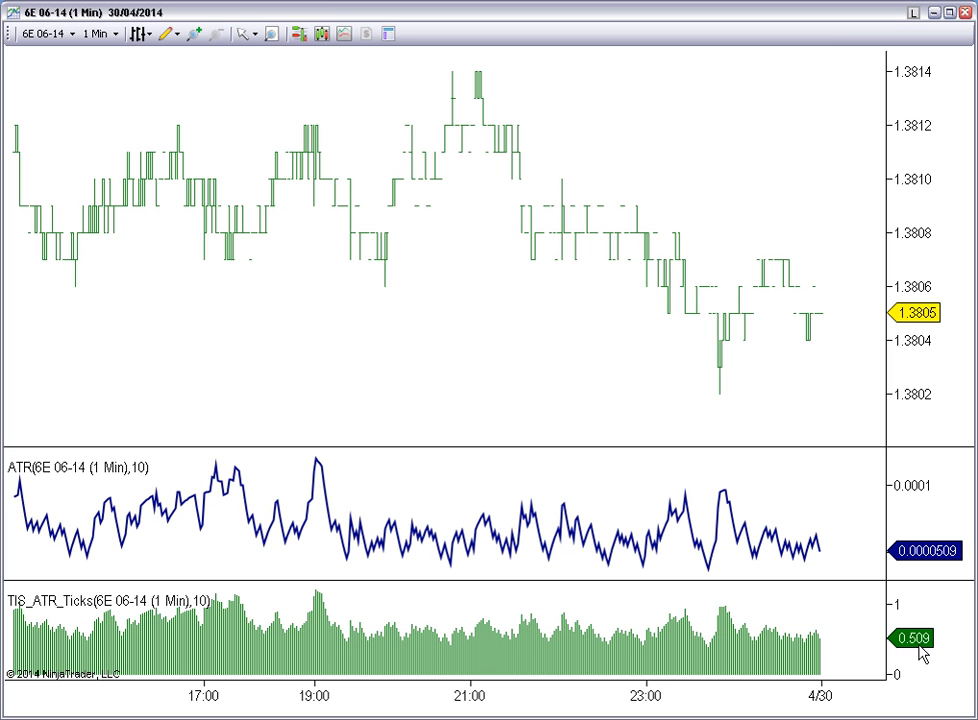
mouse_move(920, 652)
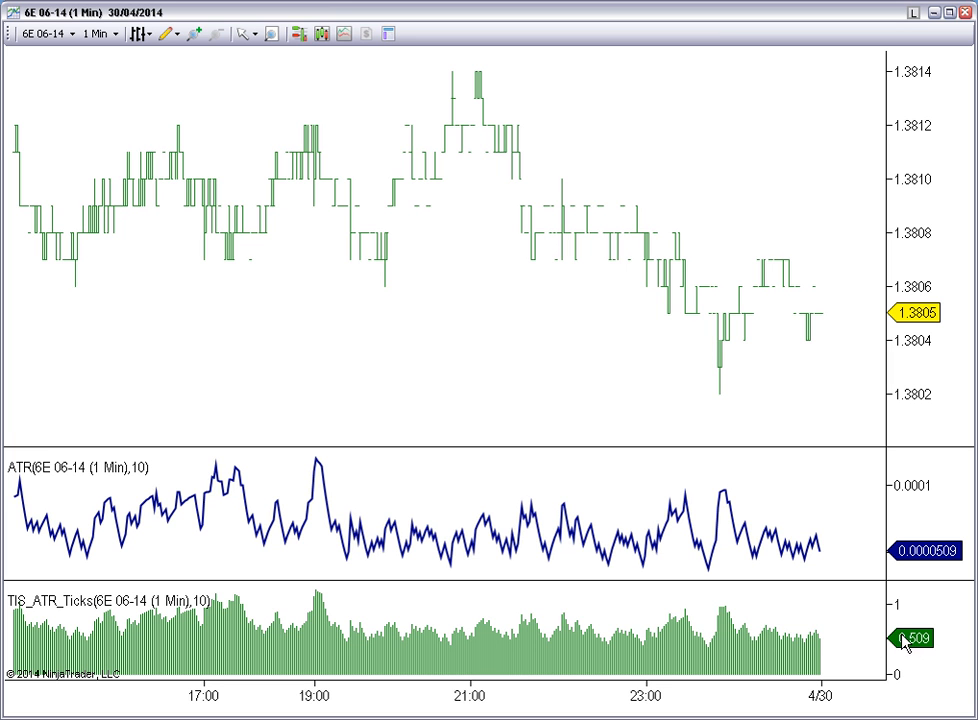
mouse_move(152, 144)
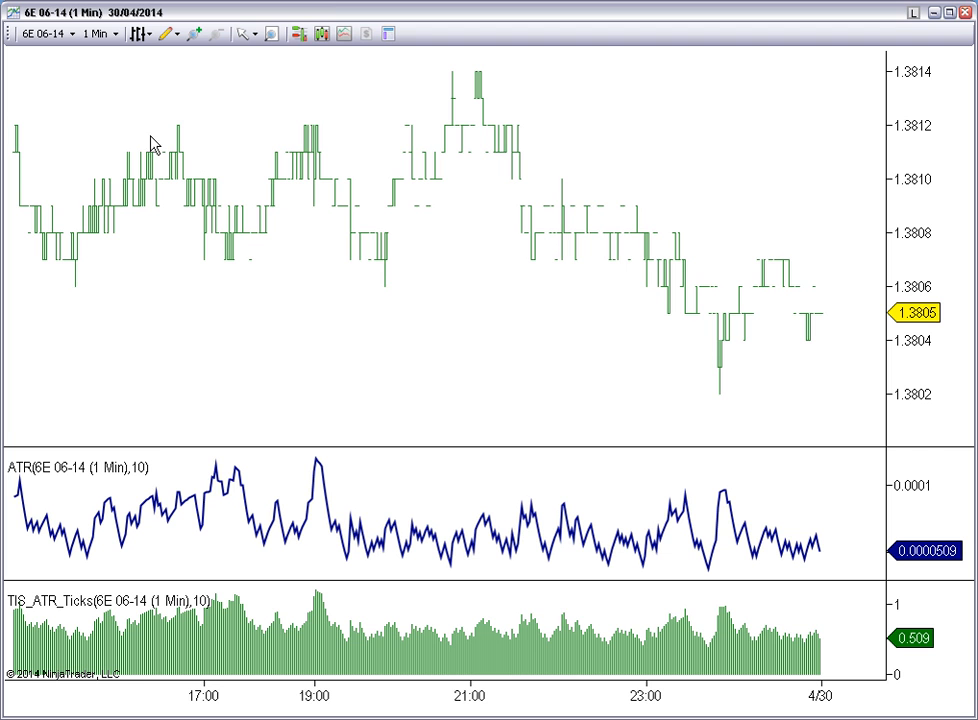
mouse_move(788, 276)
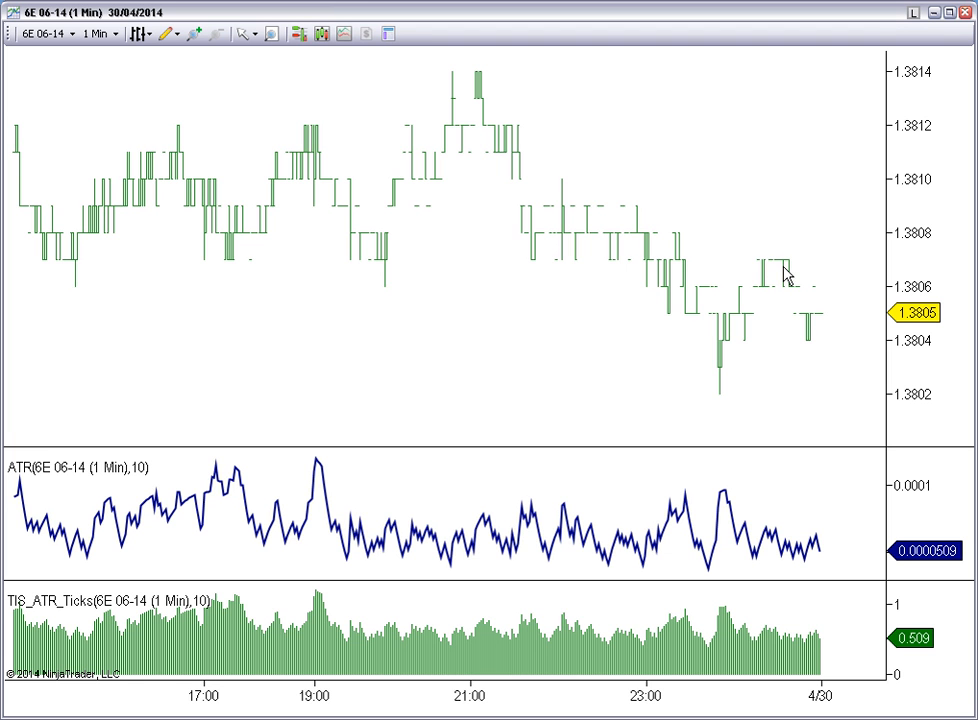
mouse_move(916, 656)
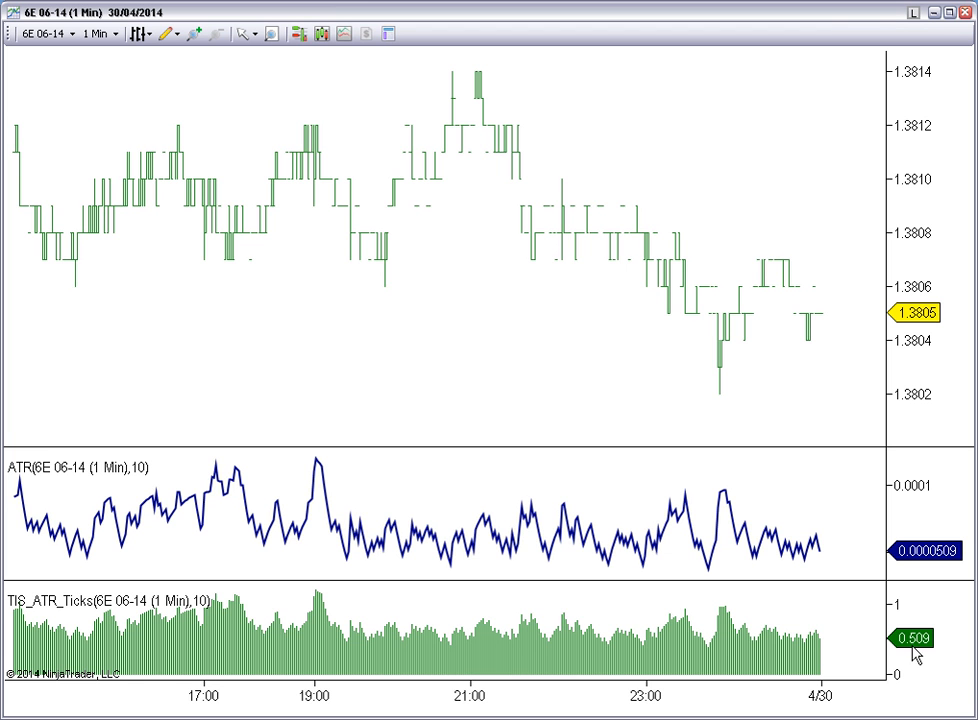
mouse_move(84, 90)
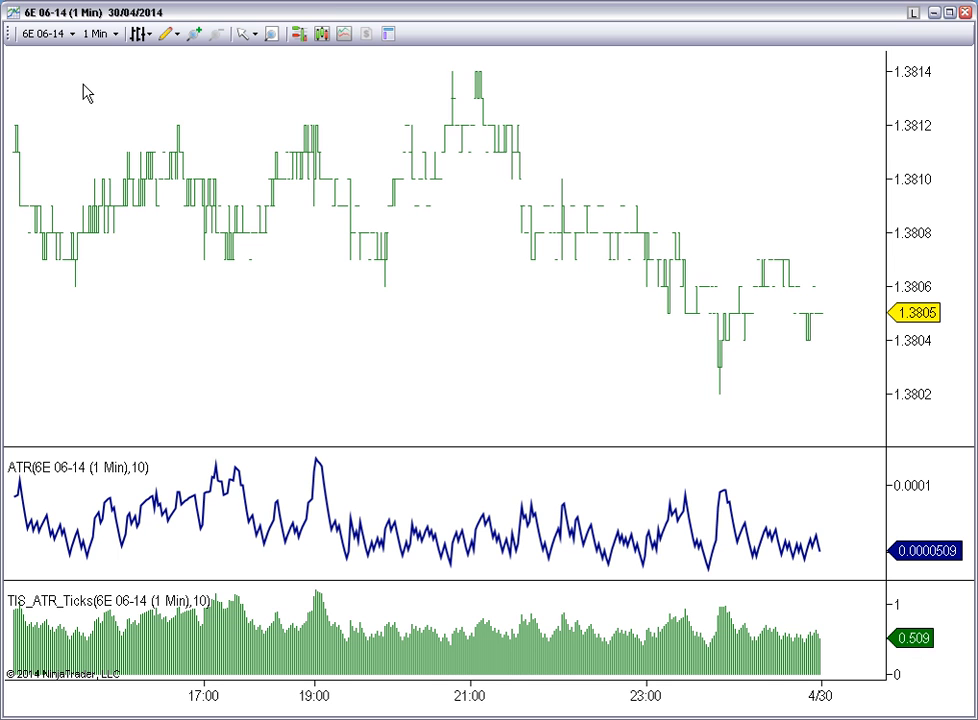
Step: Change the 6E 06-14 chart interval to 15-minute bars
click(118, 32)
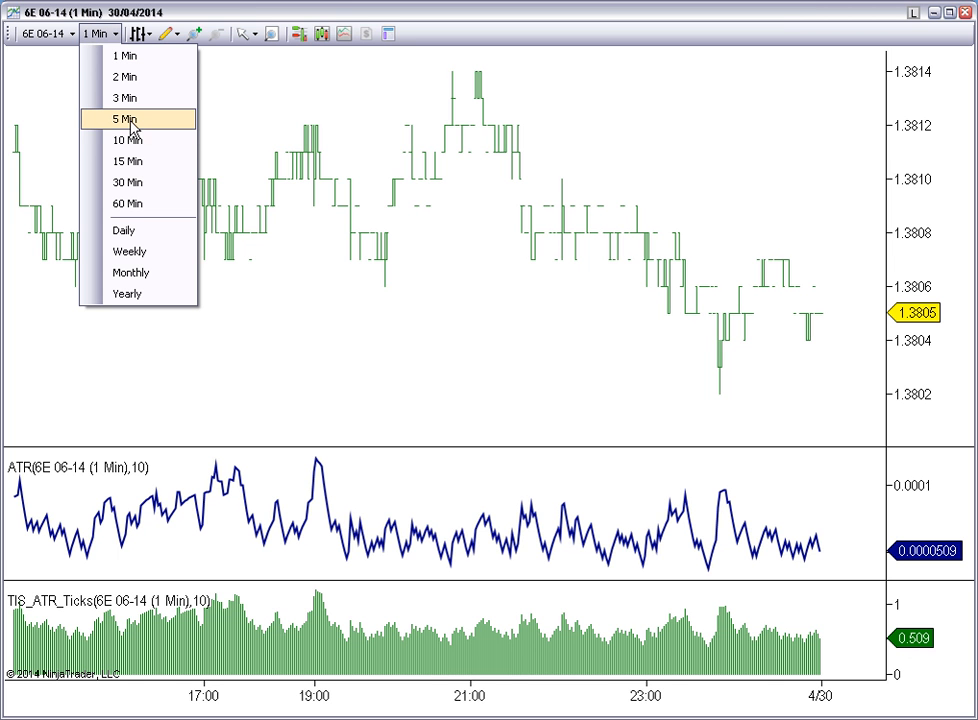
click(130, 160)
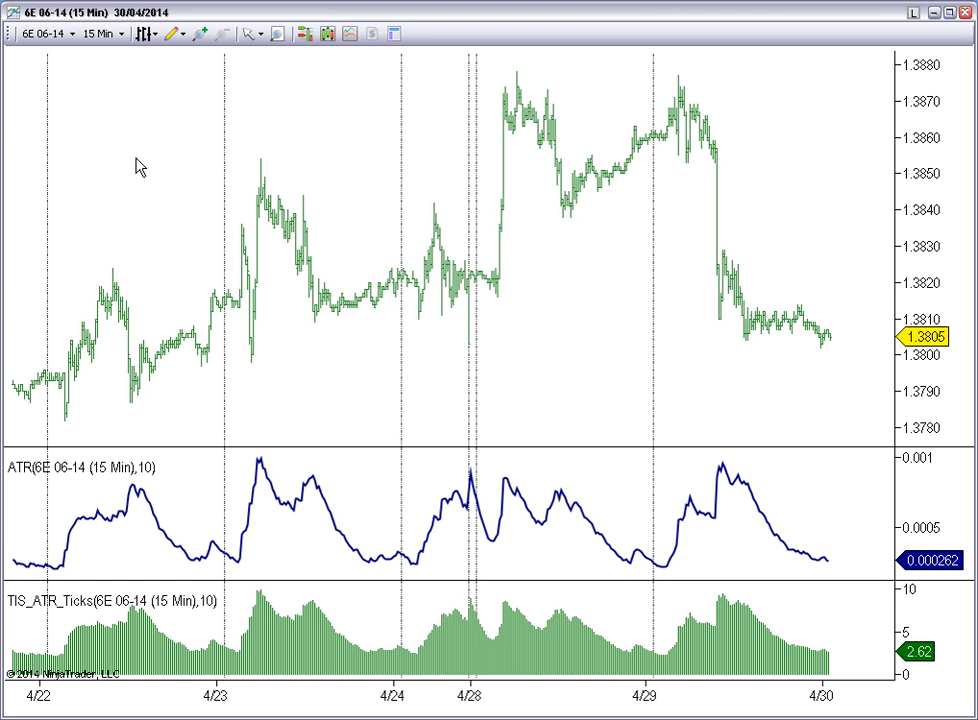
mouse_move(710, 710)
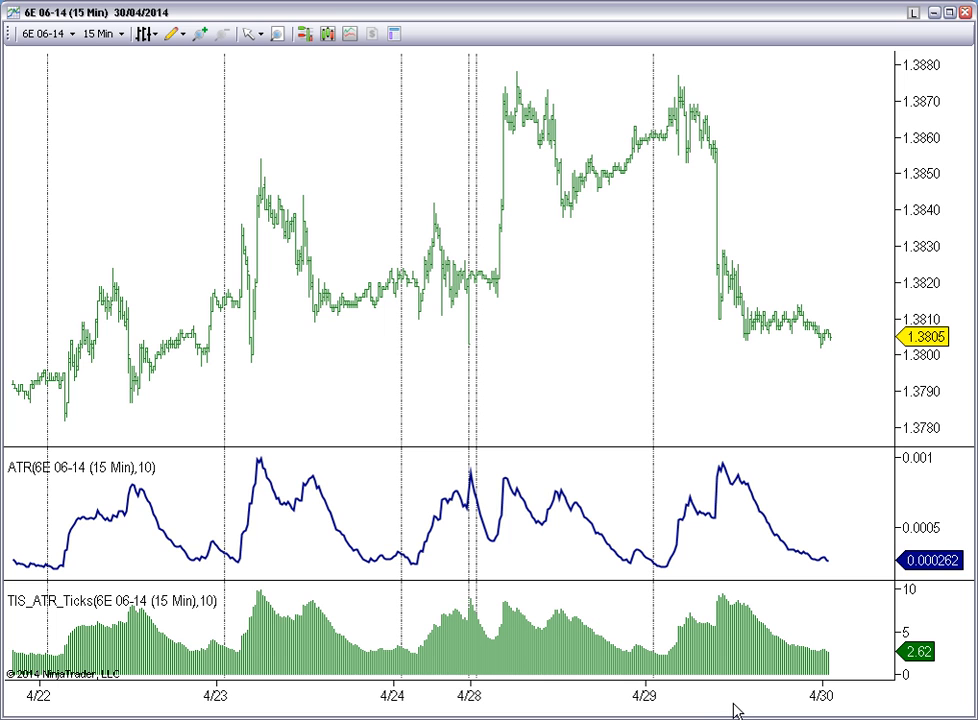
mouse_move(738, 552)
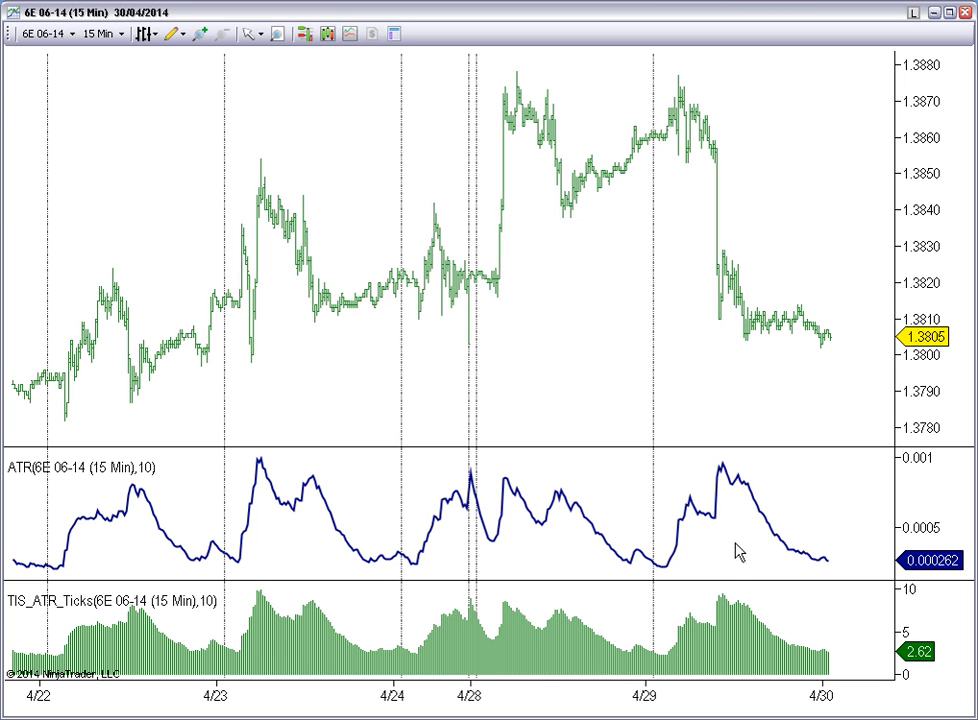
mouse_move(586, 572)
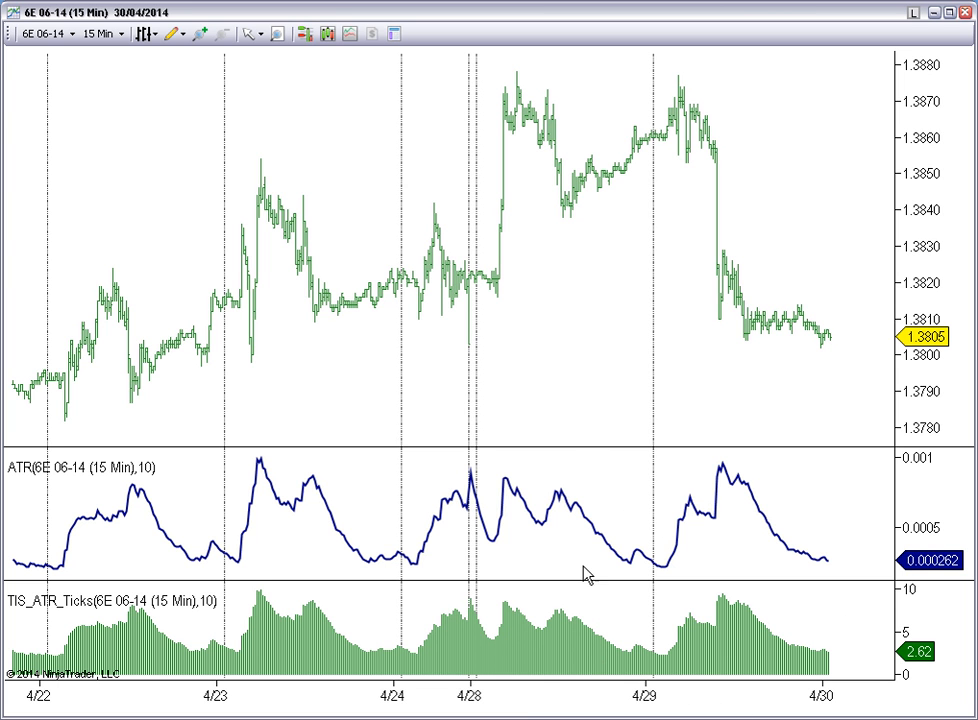
mouse_move(808, 568)
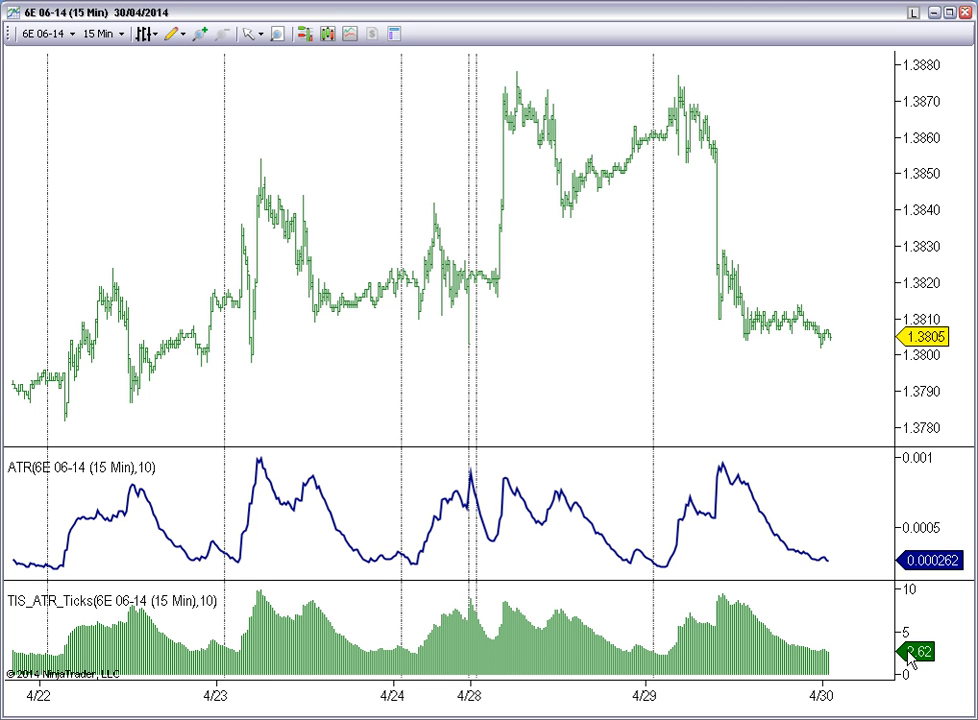
mouse_move(612, 604)
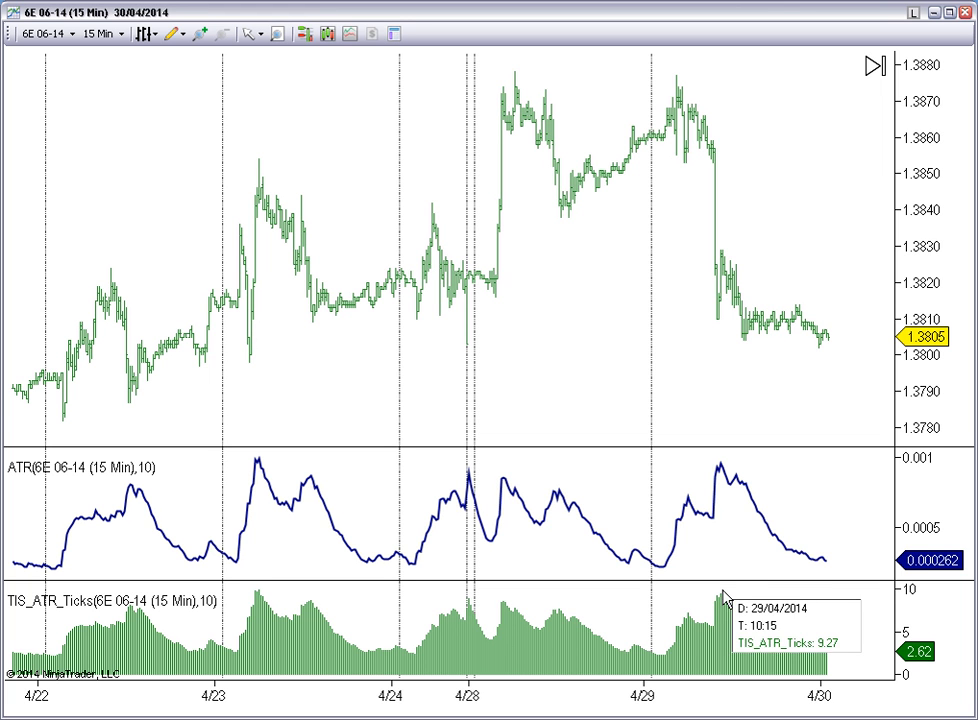
mouse_move(740, 612)
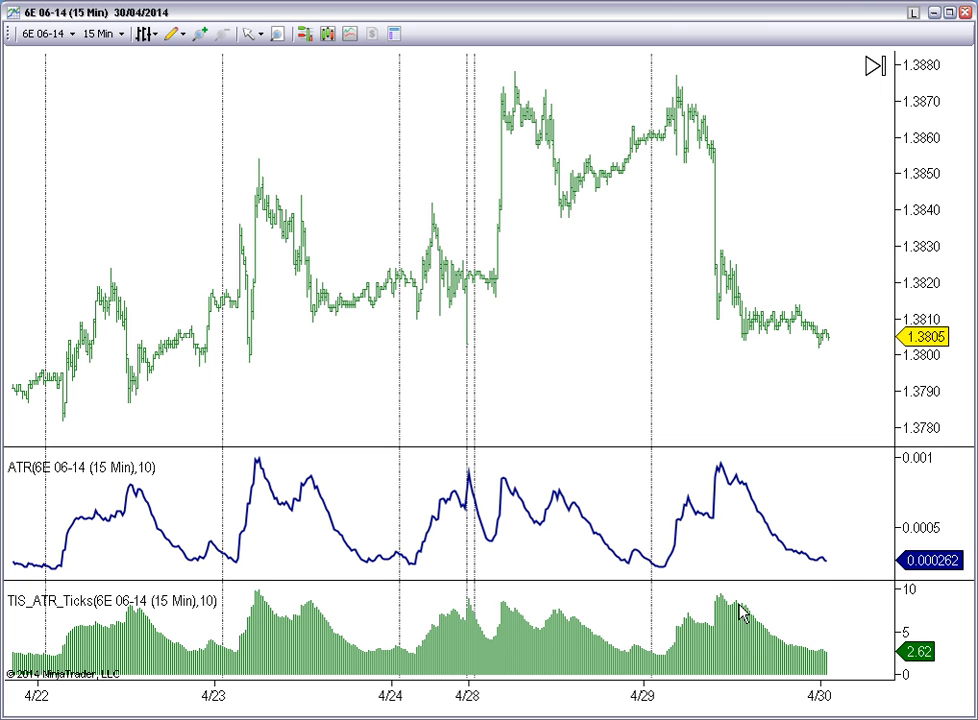
mouse_move(700, 480)
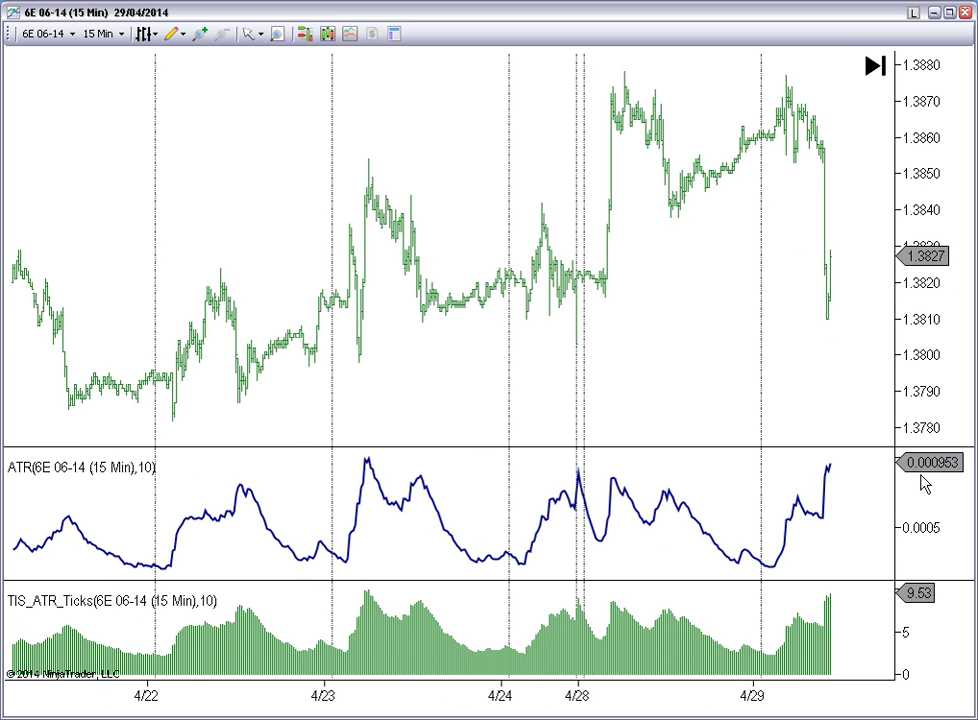
mouse_move(780, 398)
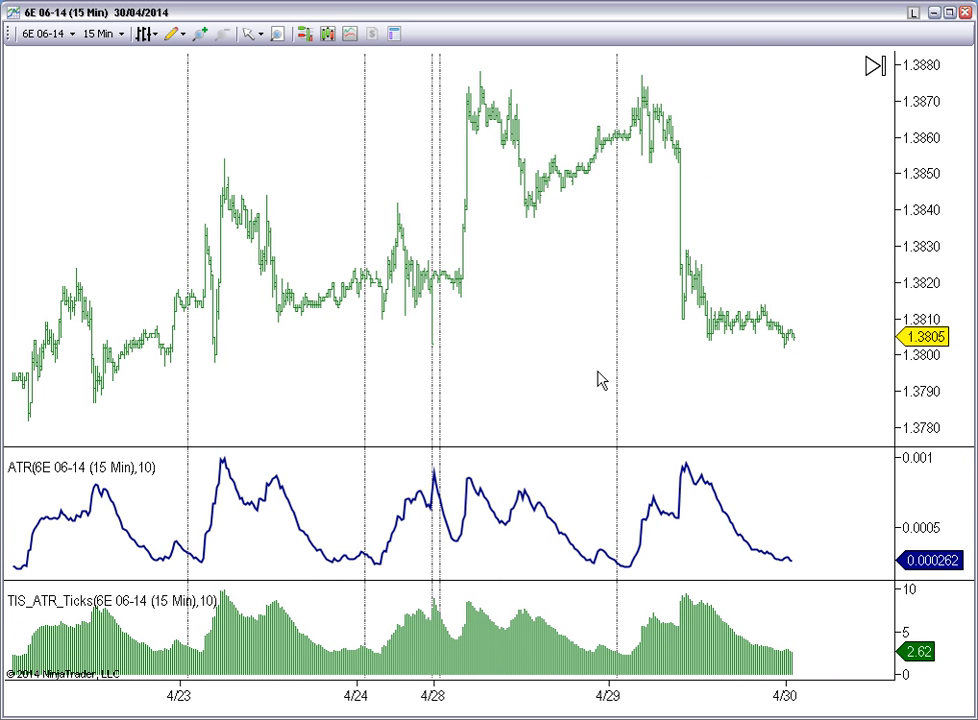
mouse_move(604, 584)
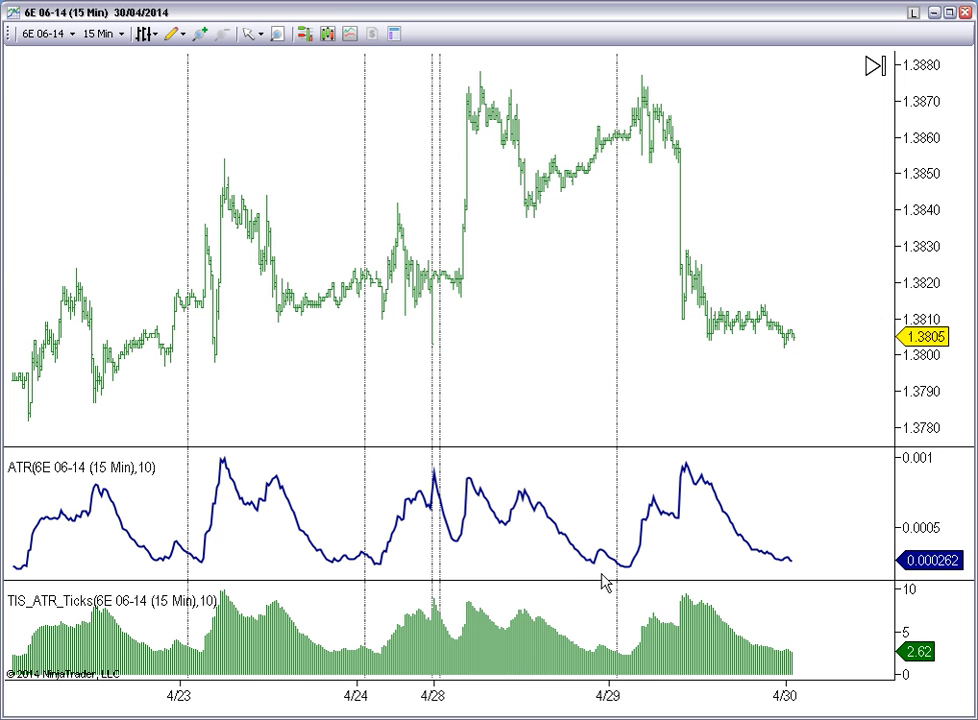
mouse_move(548, 546)
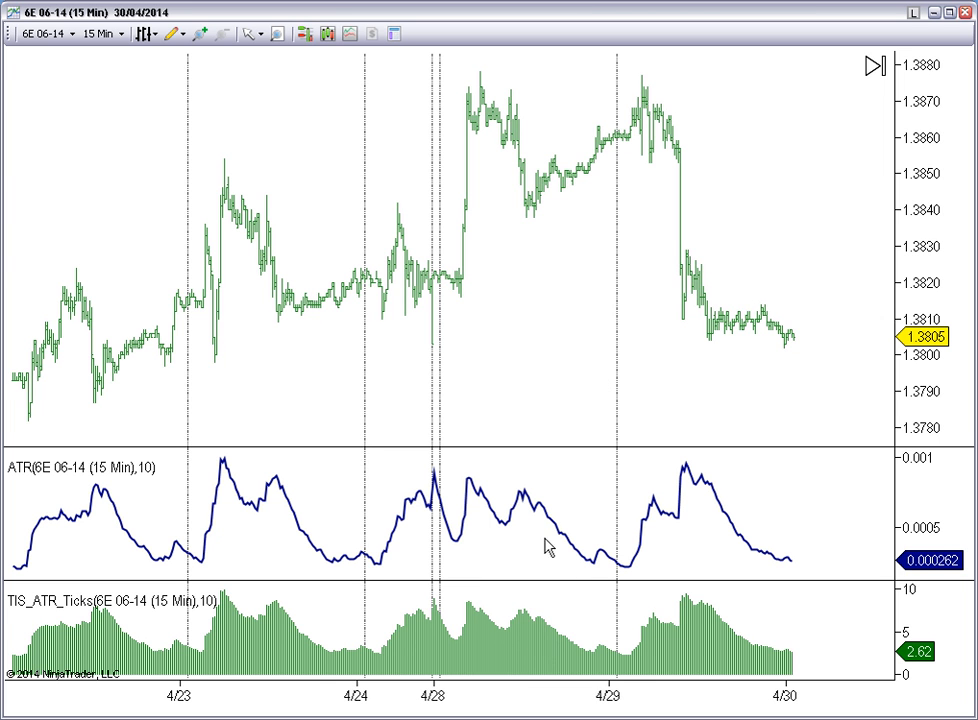
mouse_move(918, 658)
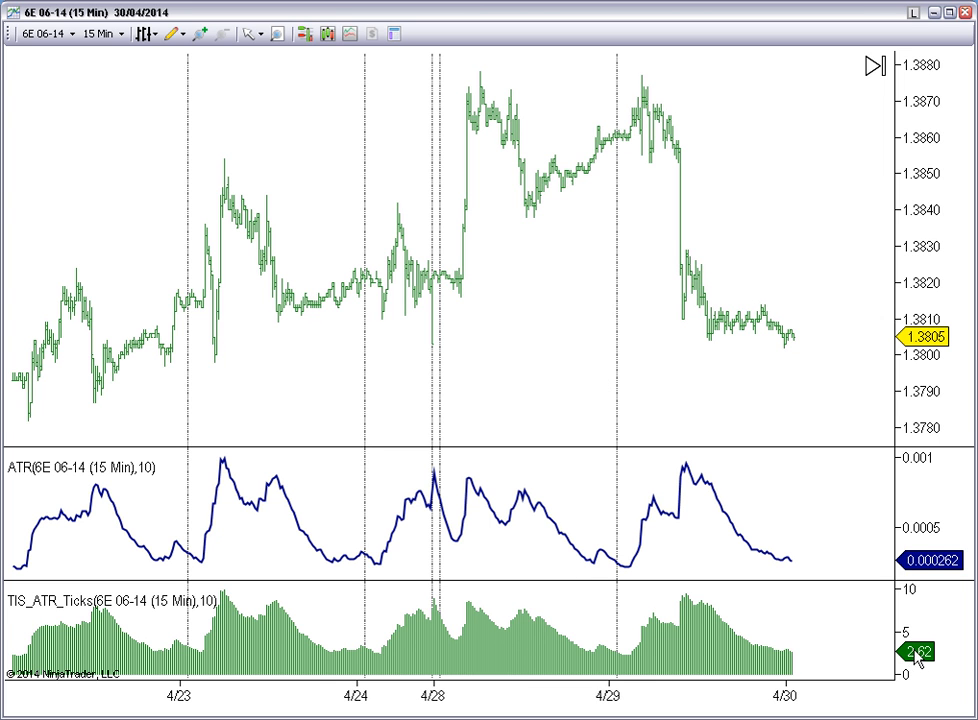
mouse_move(104, 128)
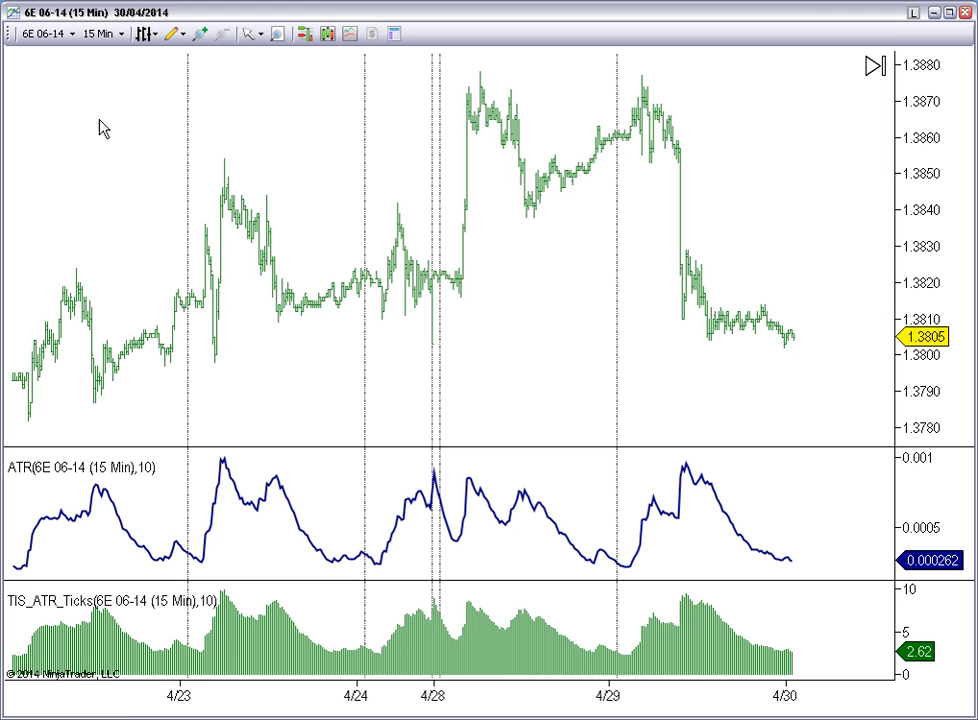
Step: Switch the chart instrument back to CL 06-14 Nymex
click(68, 32)
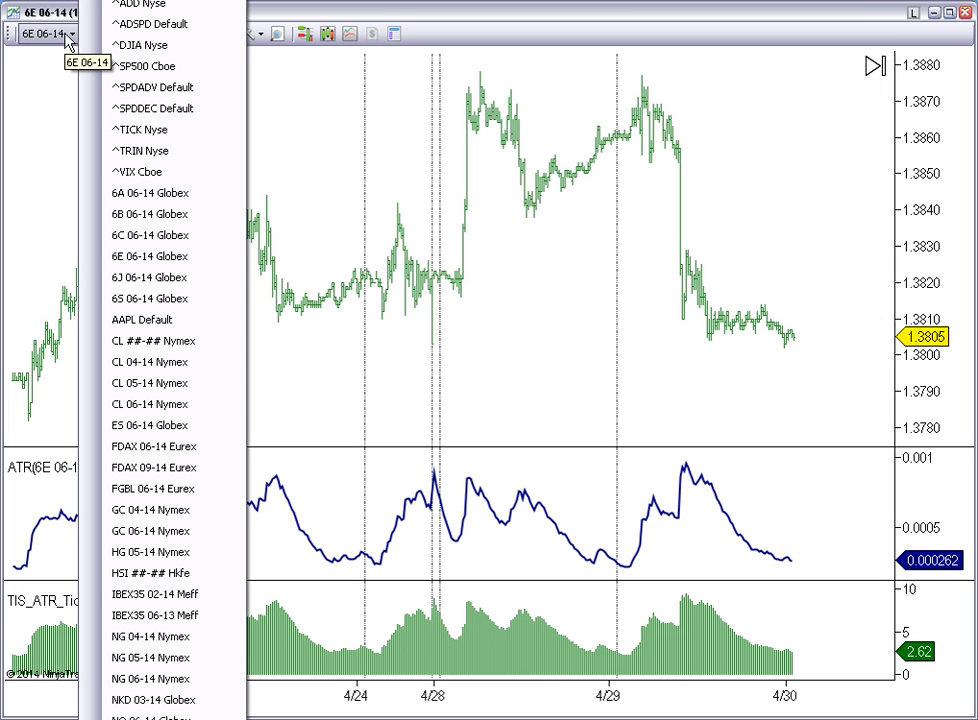
mouse_move(160, 214)
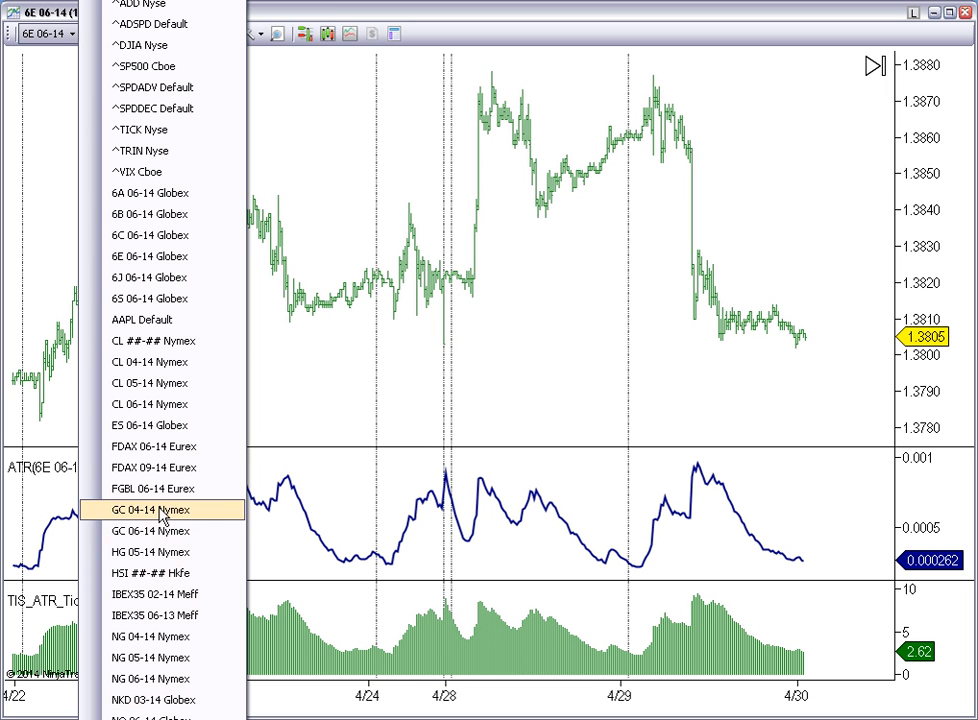
mouse_move(162, 404)
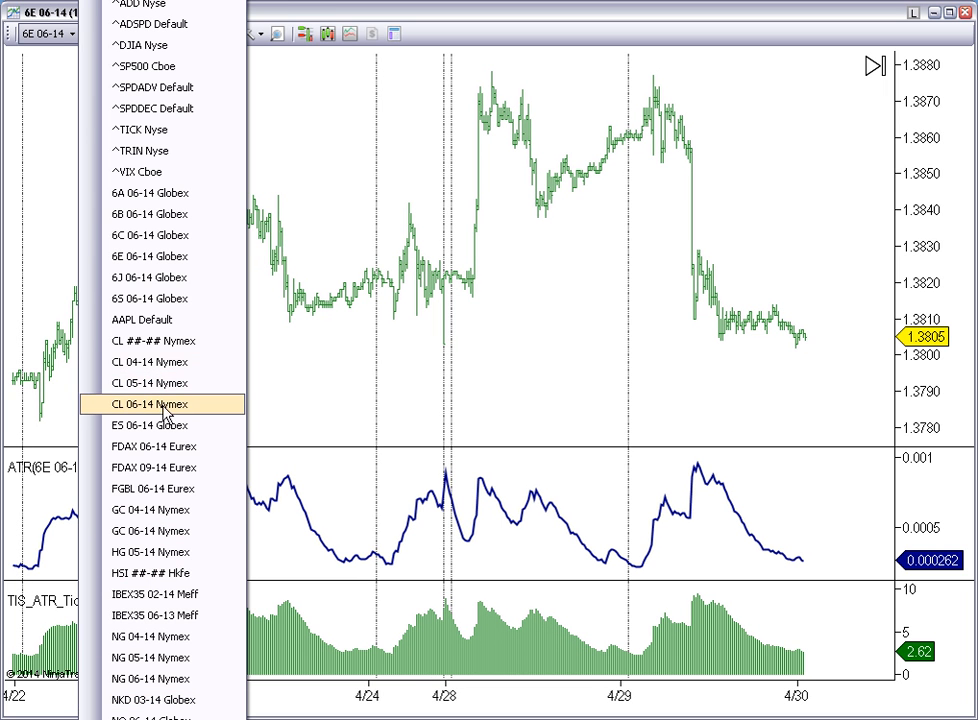
click(148, 404)
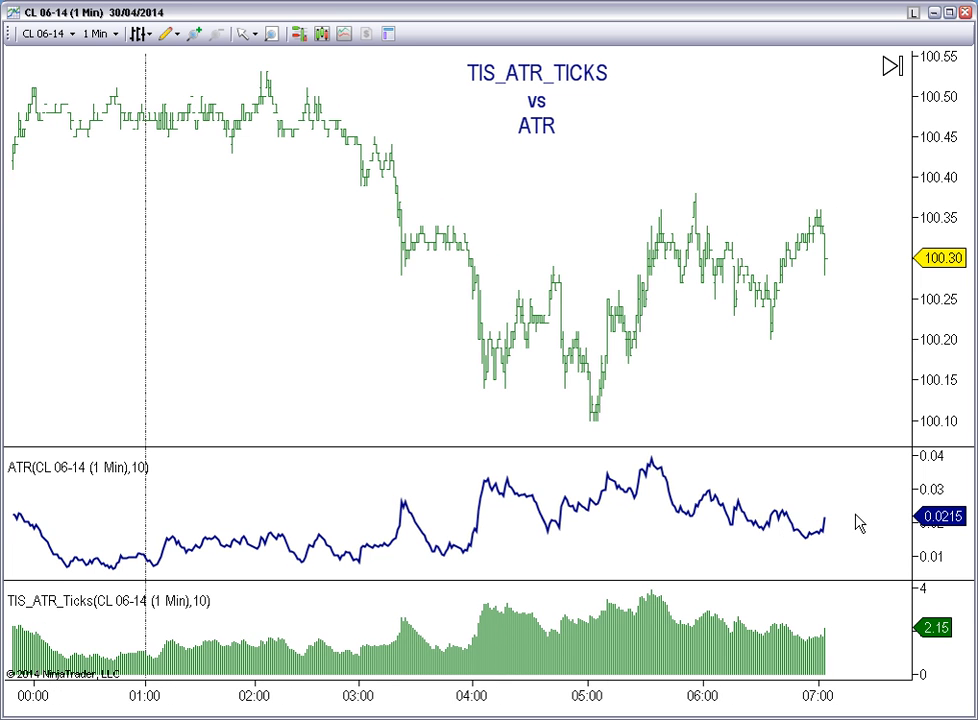
mouse_move(104, 272)
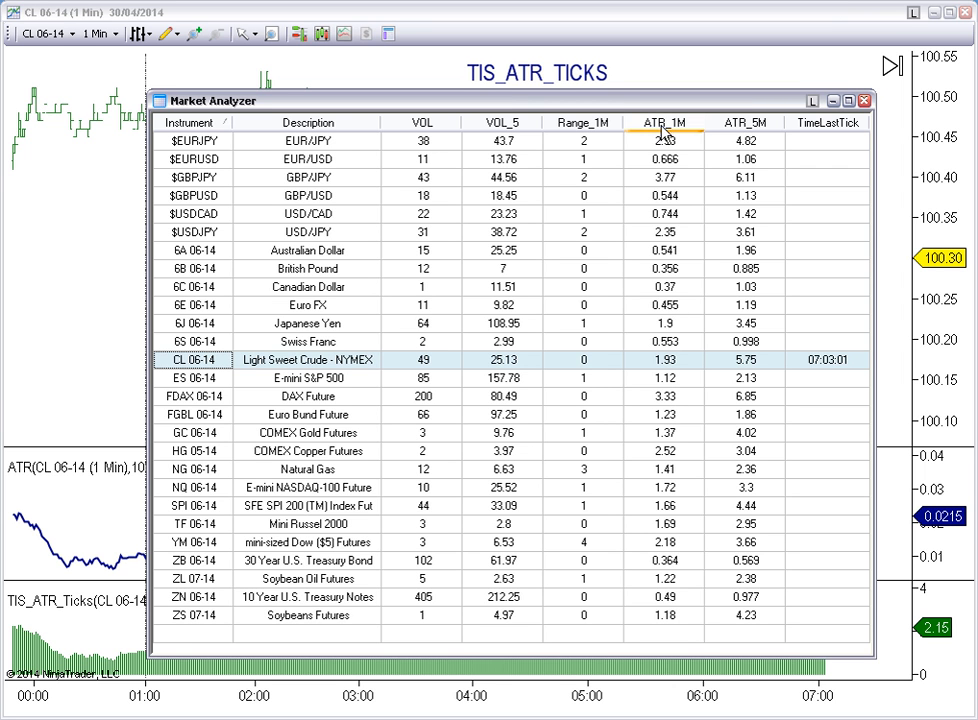
Step: Sort the Market Analyzer by ATR_1M ascending and bring up the grid options
click(664, 140)
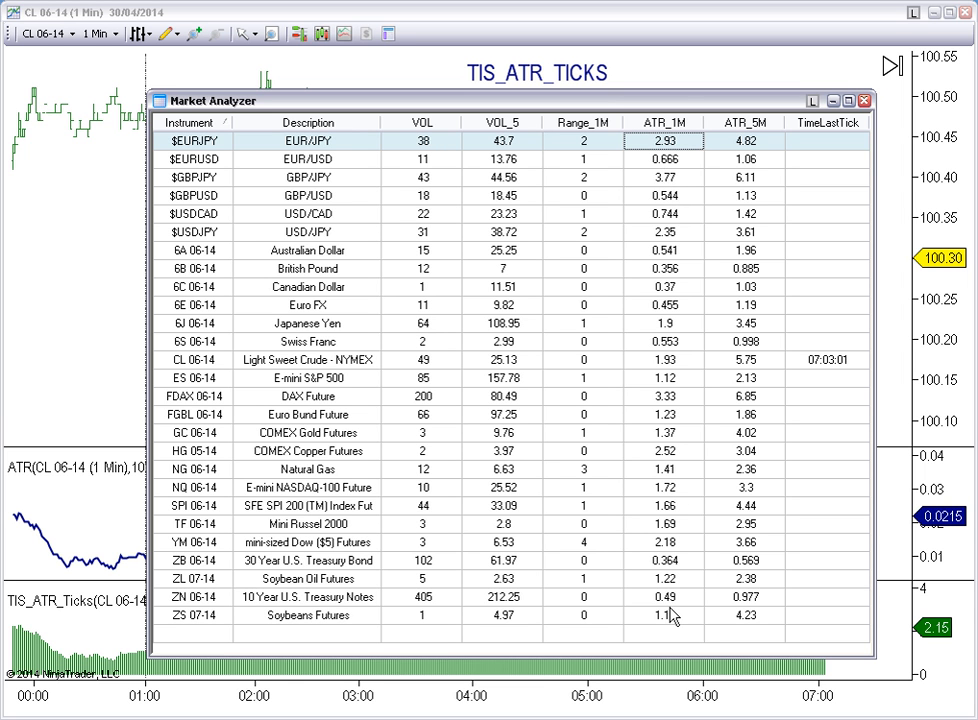
mouse_move(672, 620)
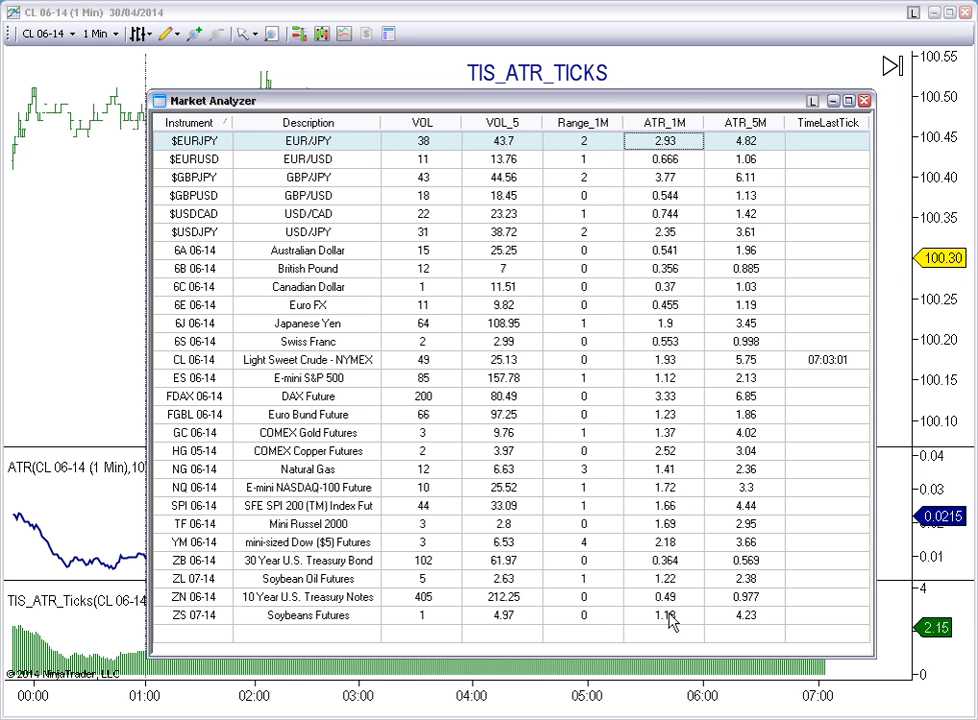
mouse_move(640, 546)
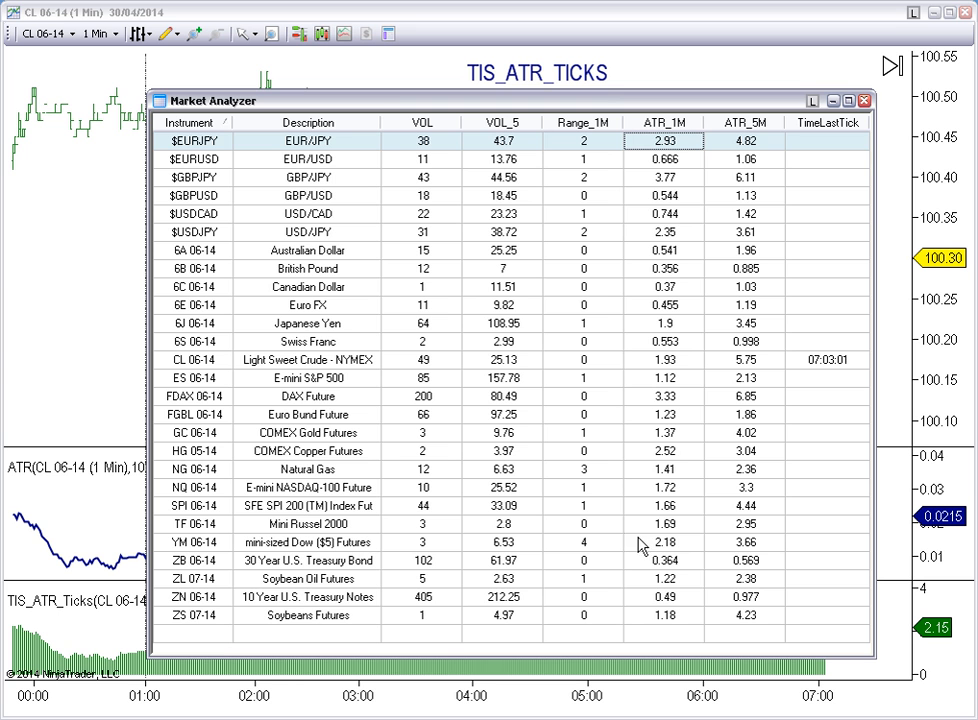
mouse_move(690, 160)
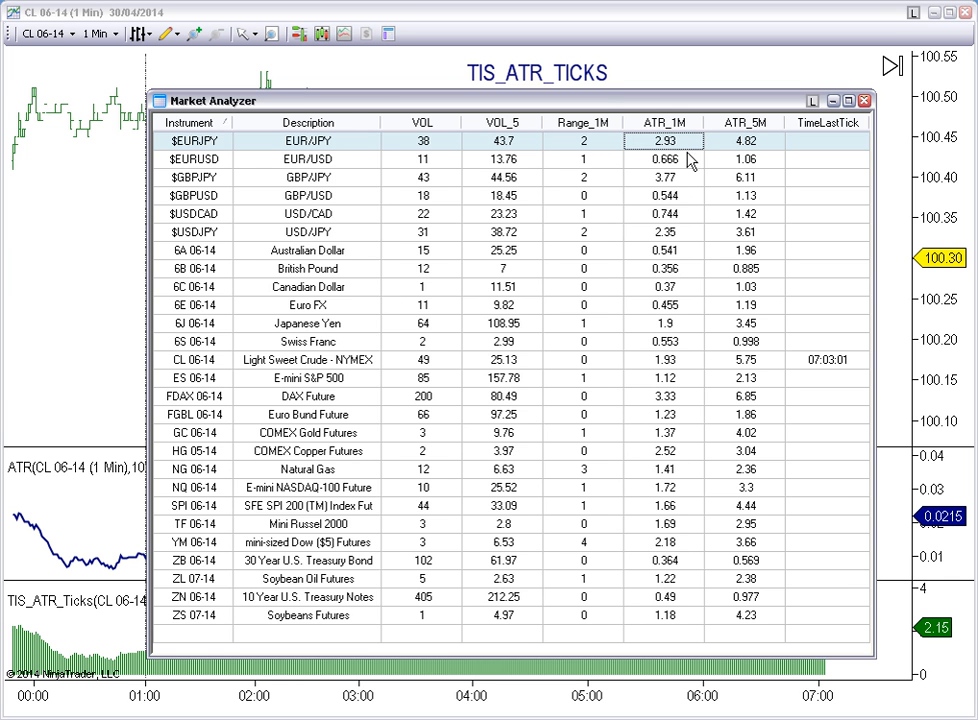
click(664, 122)
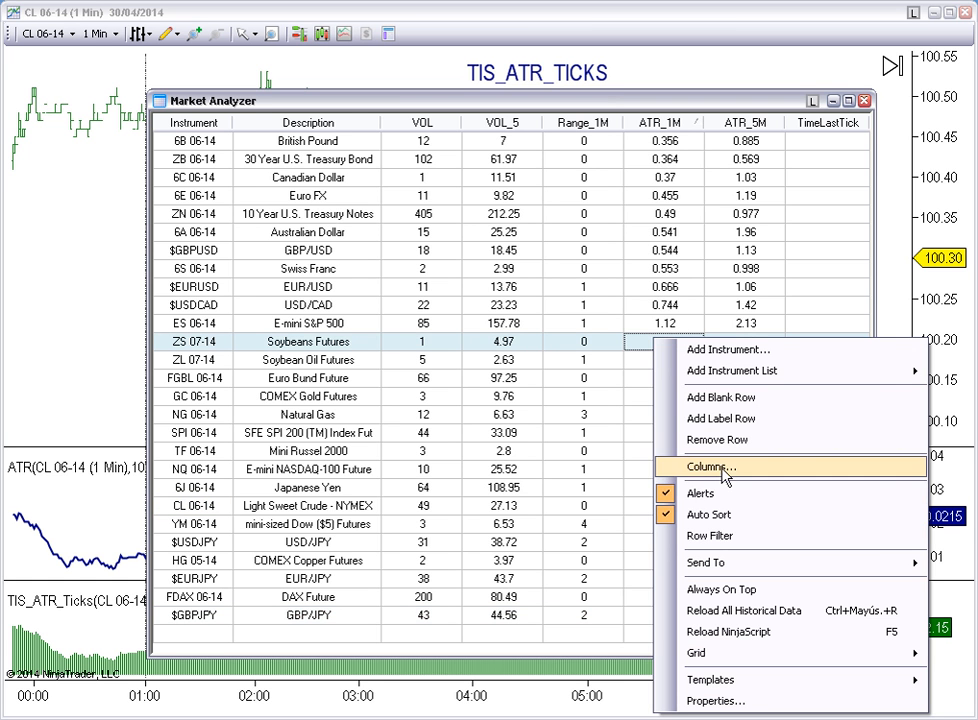
click(710, 468)
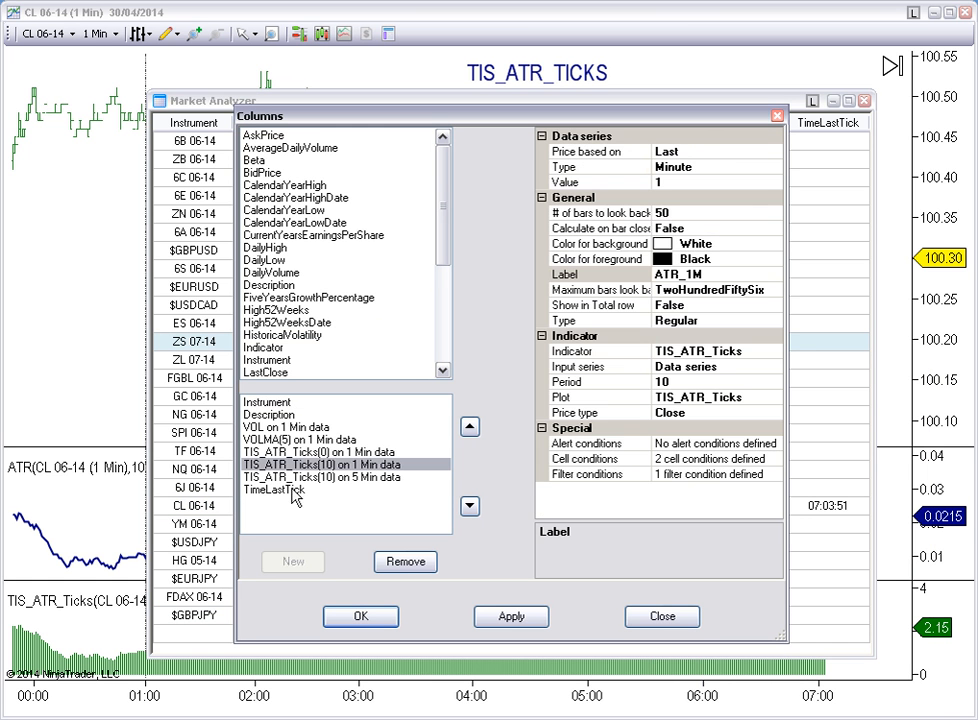
click(320, 476)
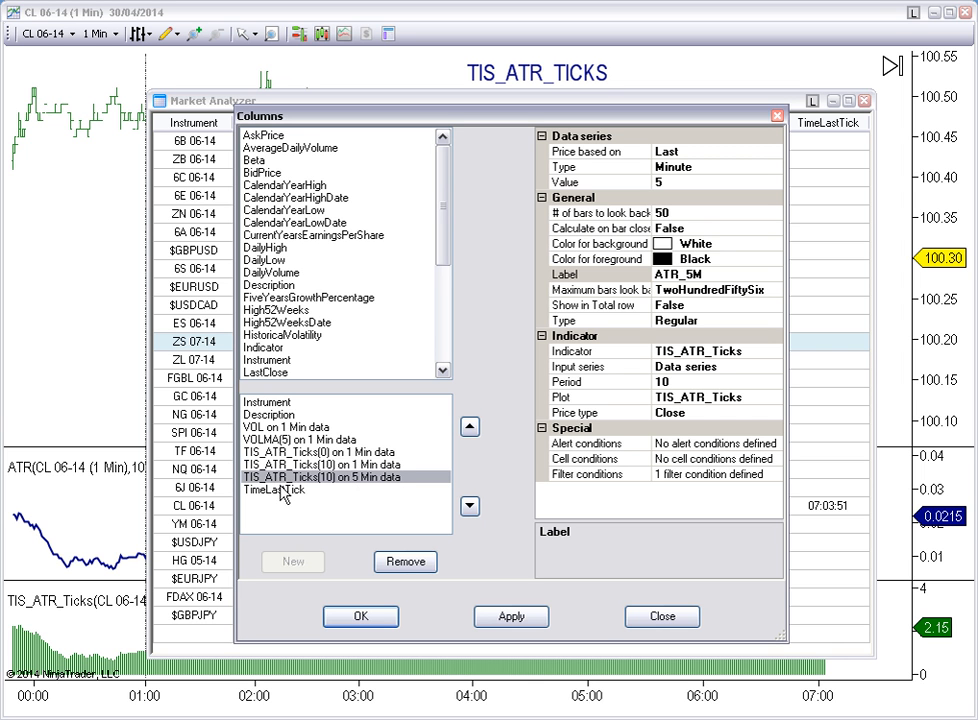
mouse_move(328, 488)
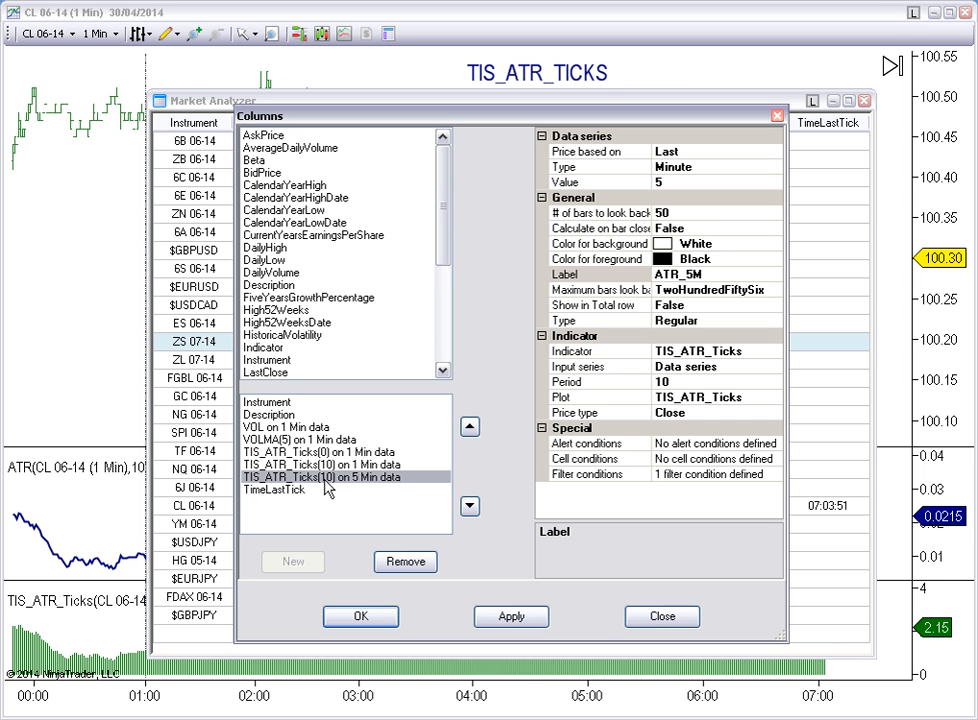
mouse_move(688, 192)
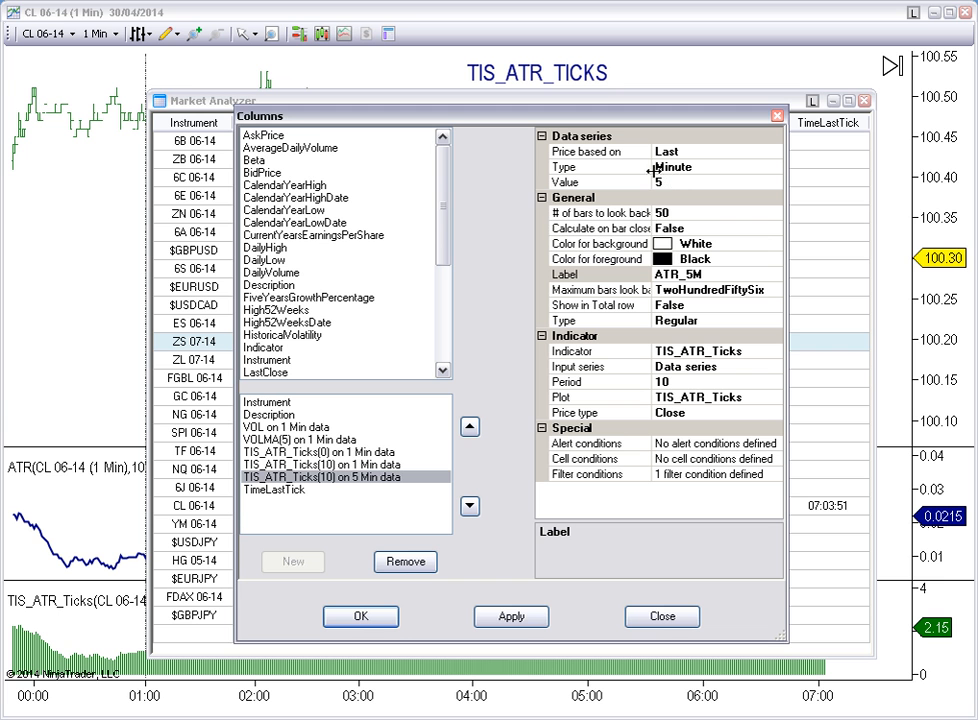
click(318, 464)
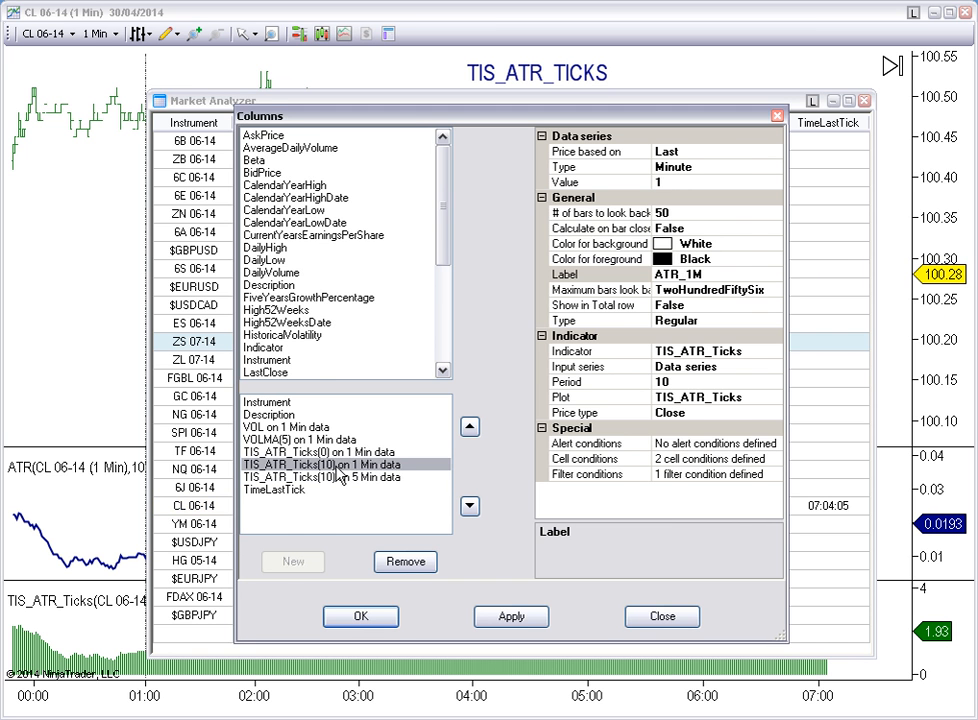
click(360, 616)
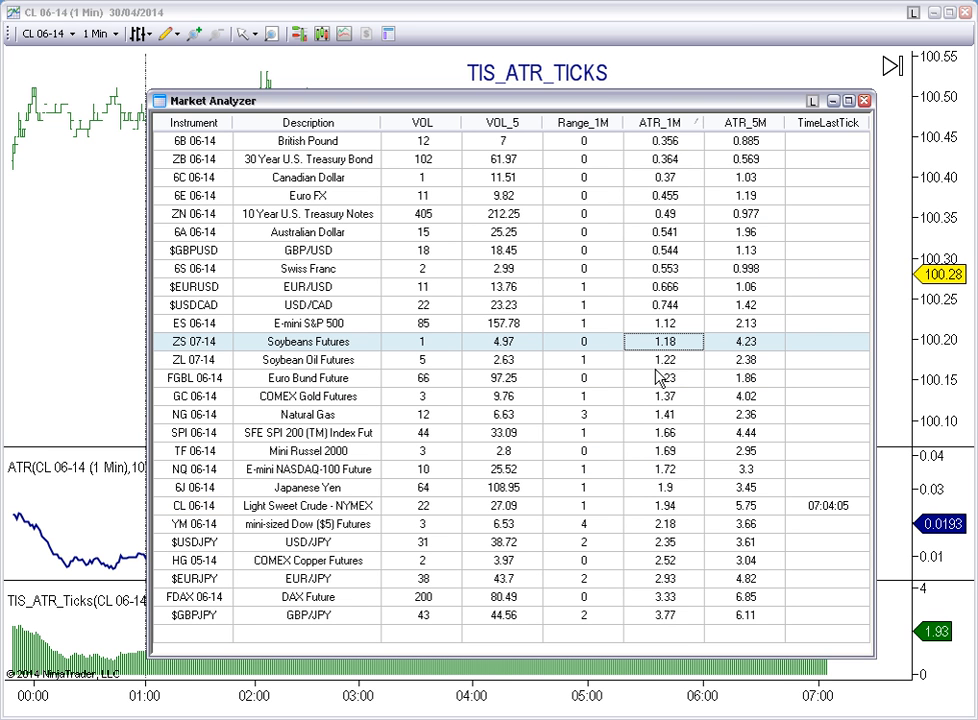
mouse_move(676, 600)
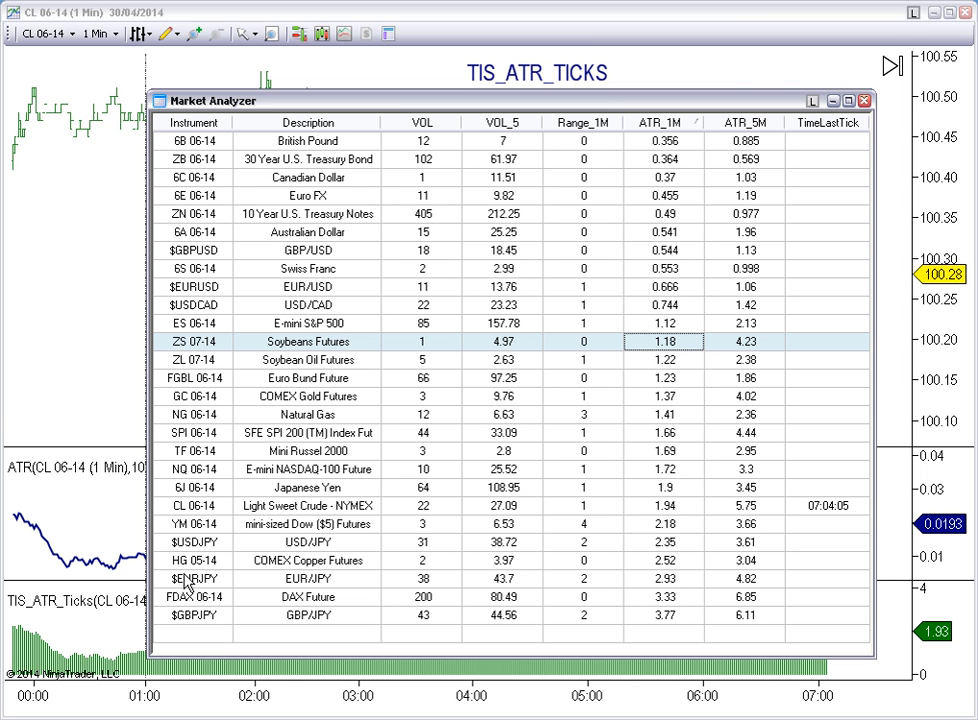
Step: Select the GBP/USD row and re-sort ATR_1M descending, GBP/JPY on top
click(196, 250)
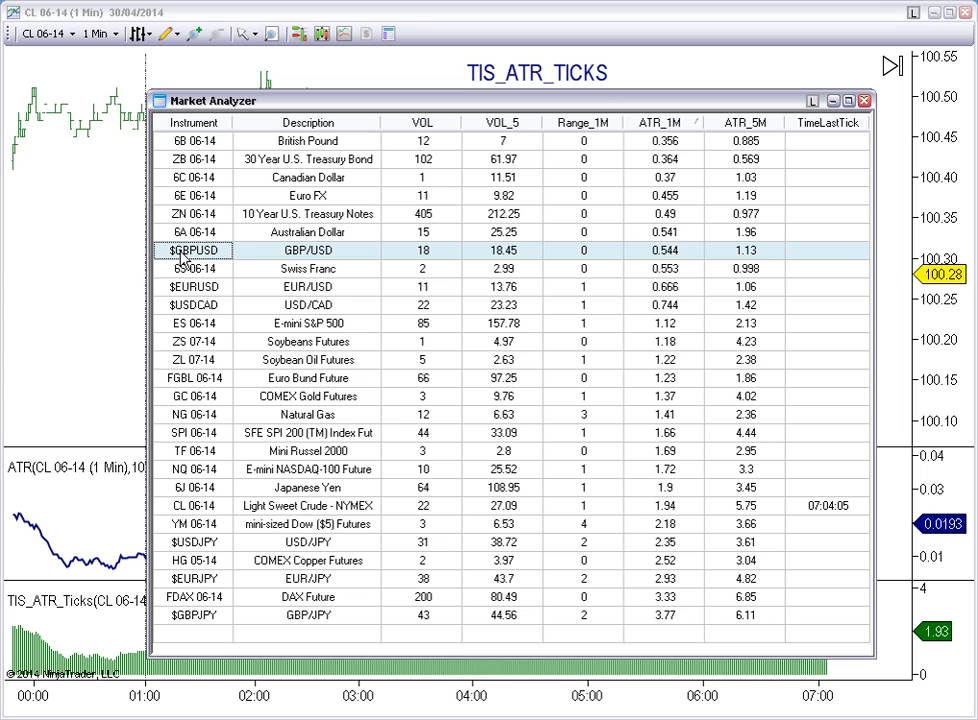
mouse_move(756, 264)
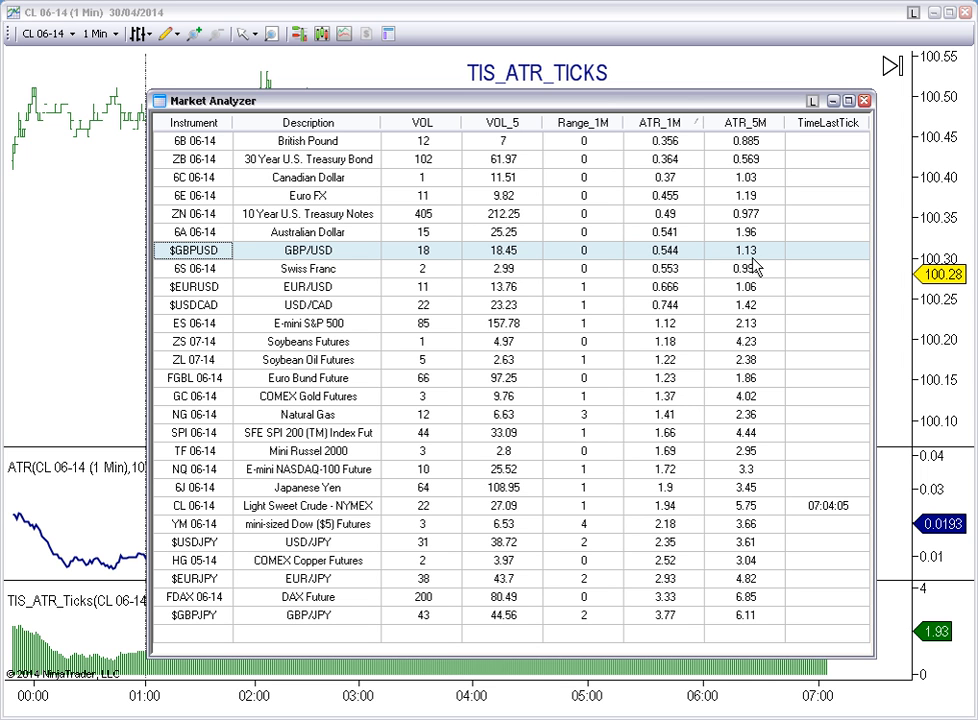
mouse_move(676, 262)
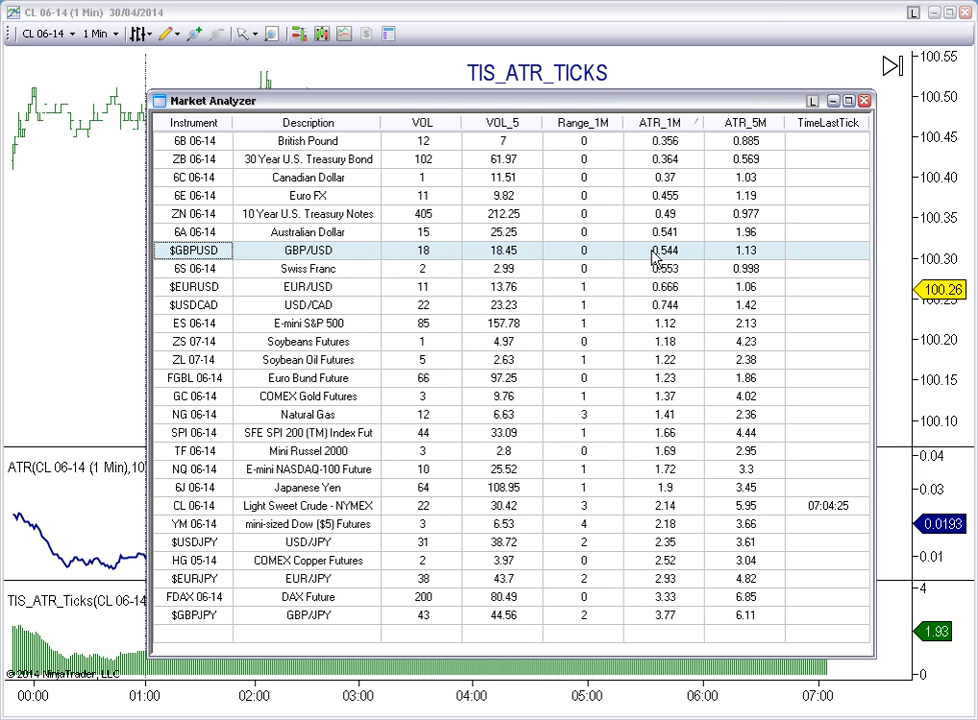
mouse_move(656, 264)
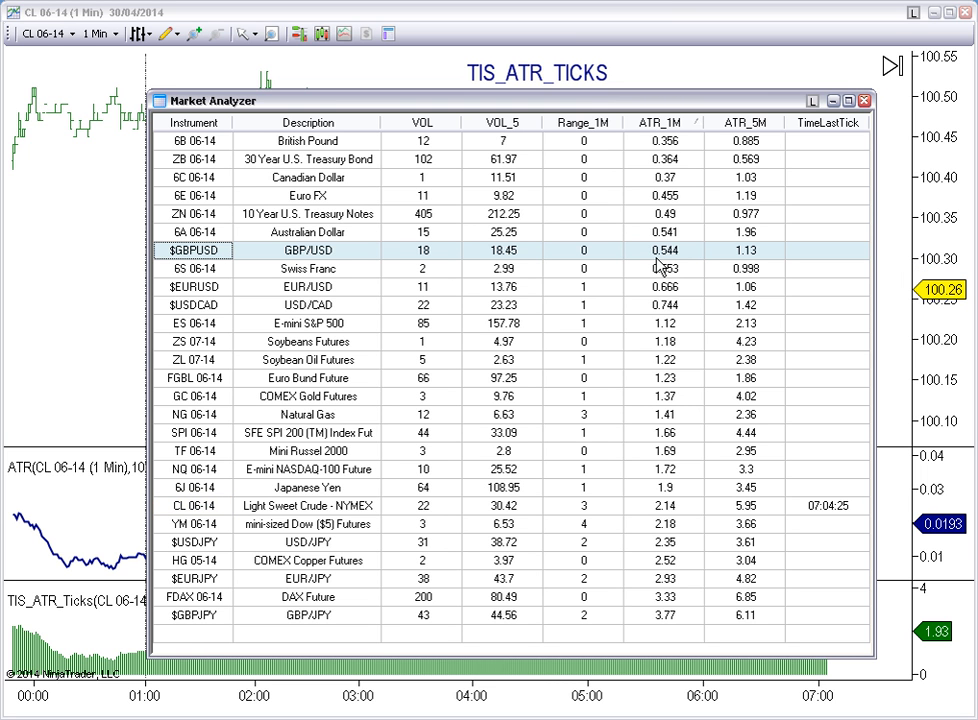
mouse_move(662, 264)
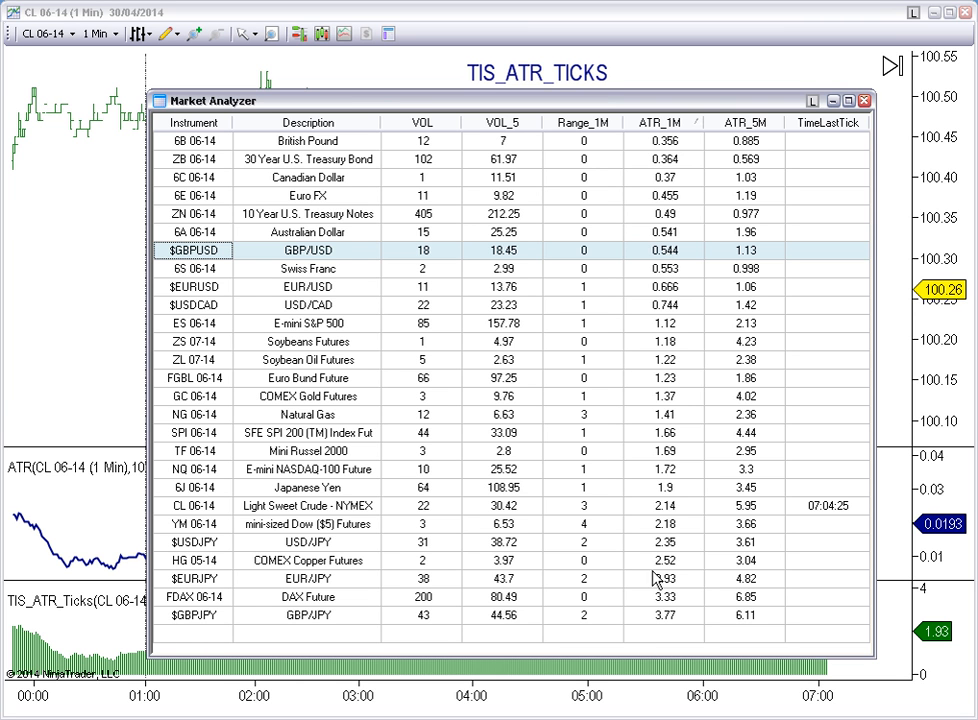
click(658, 122)
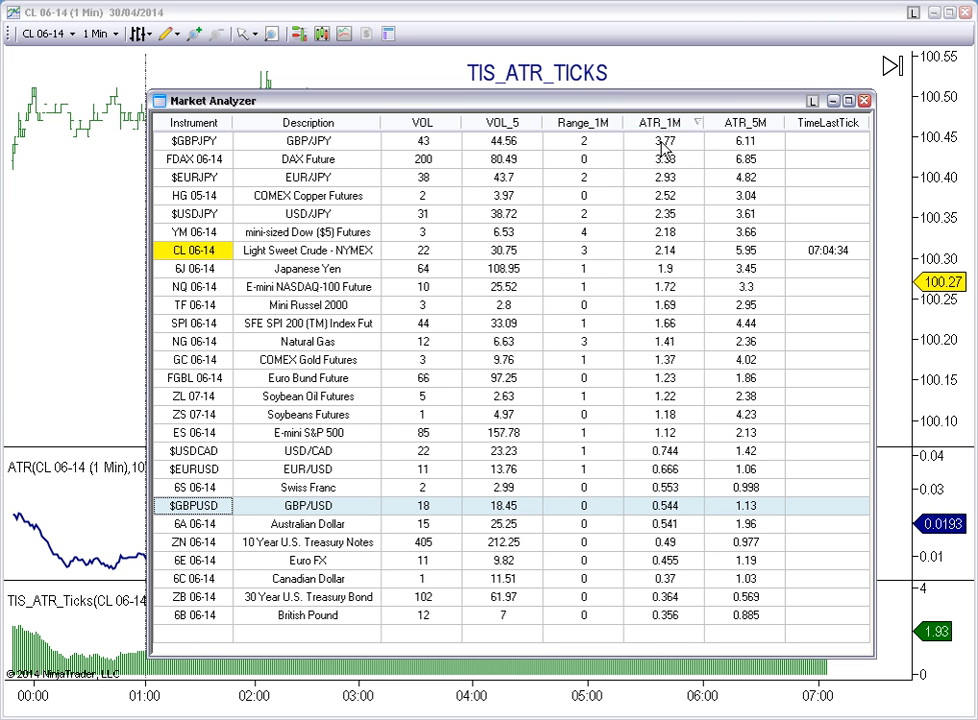